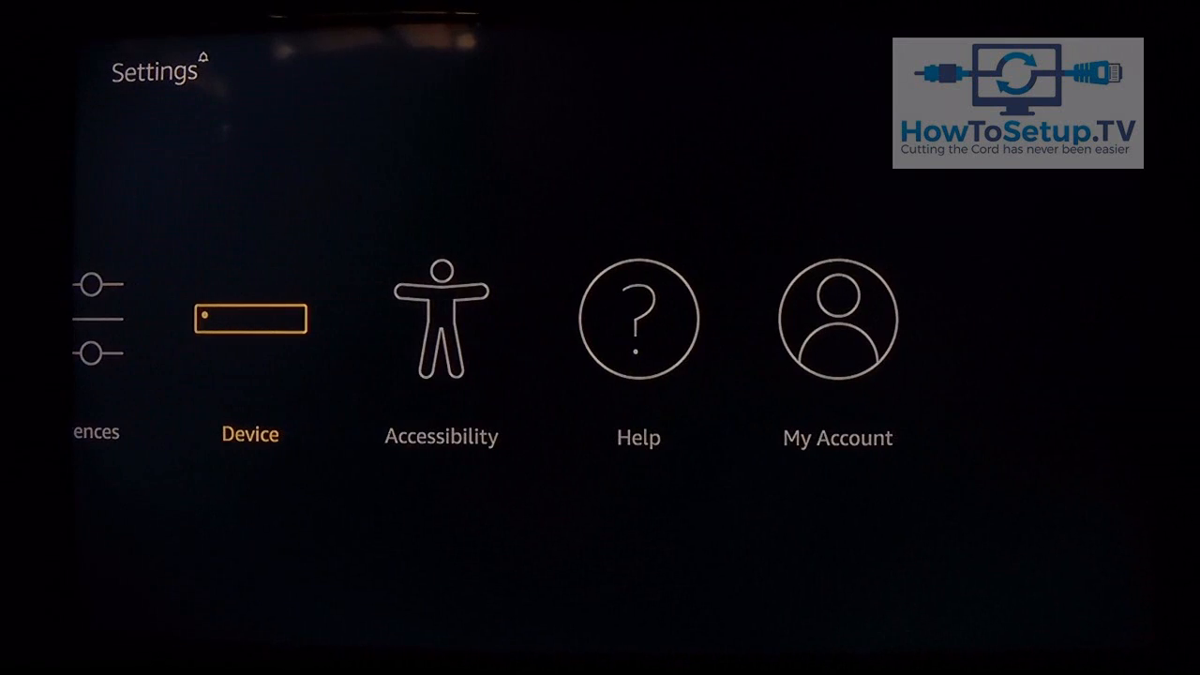
# - View Developer options under Device settings, confirming ADB debugging and Apps from Unknown Sources are ON
pyautogui.click(252, 319)
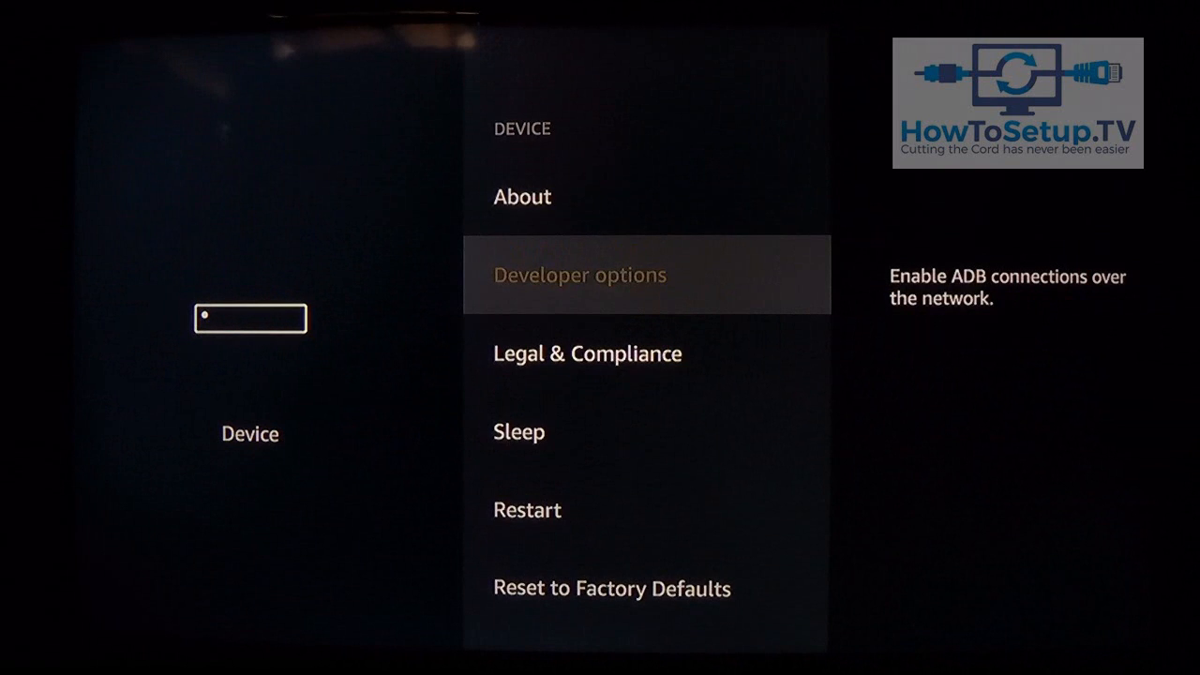
pyautogui.click(580, 274)
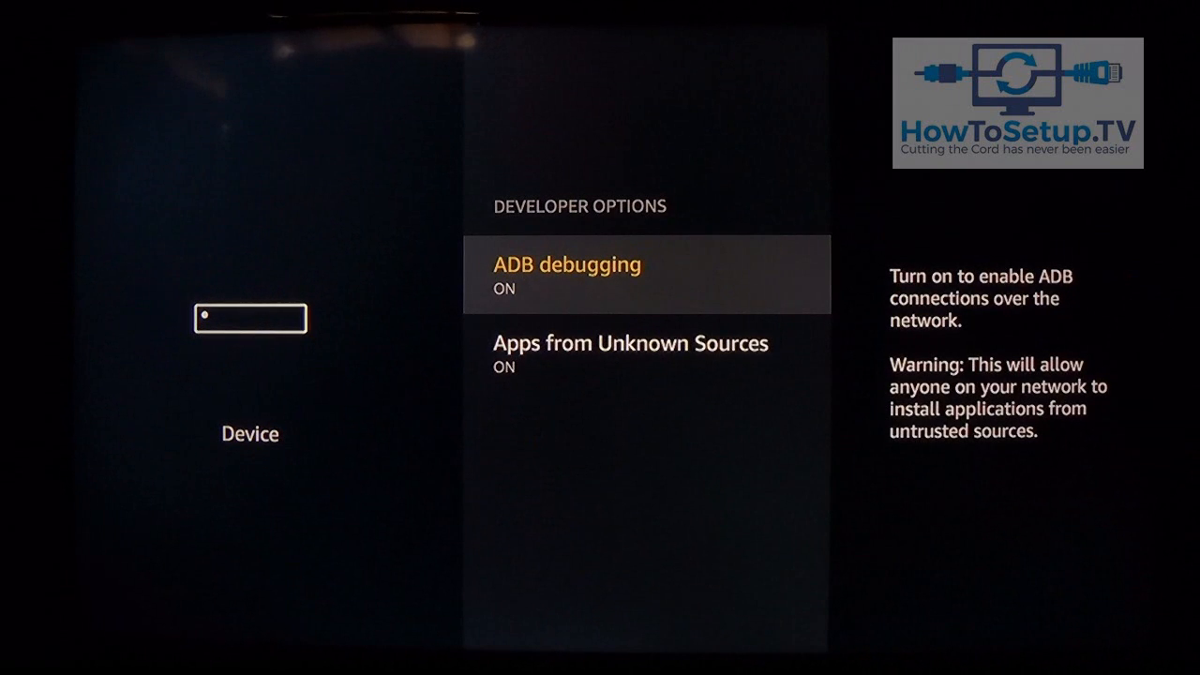
pyautogui.press('Down')
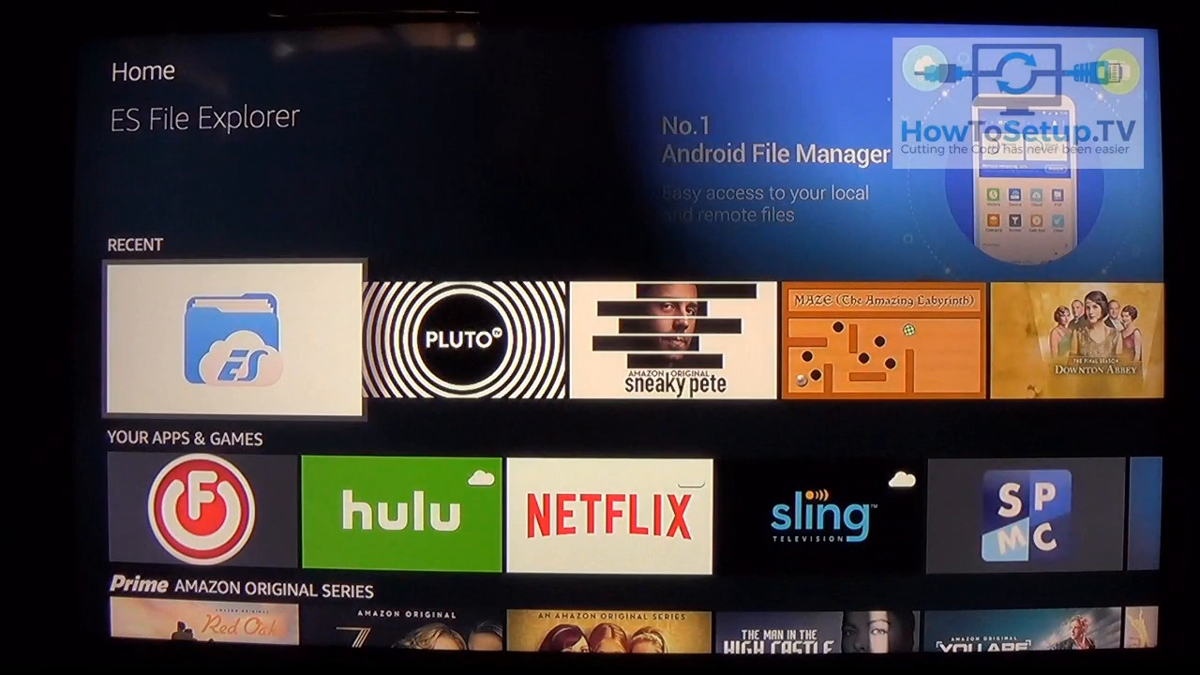
# - Launch ES File Explorer from the Recent row and browse its side panel
pyautogui.click(232, 342)
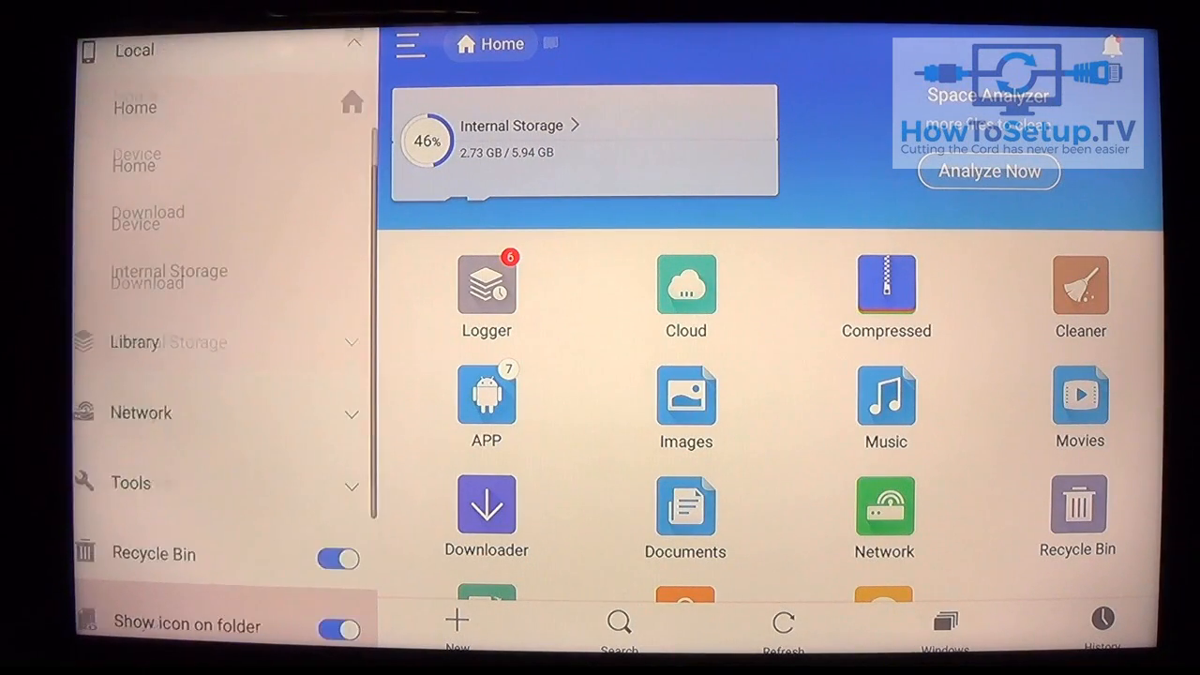
pyautogui.scroll(-3)
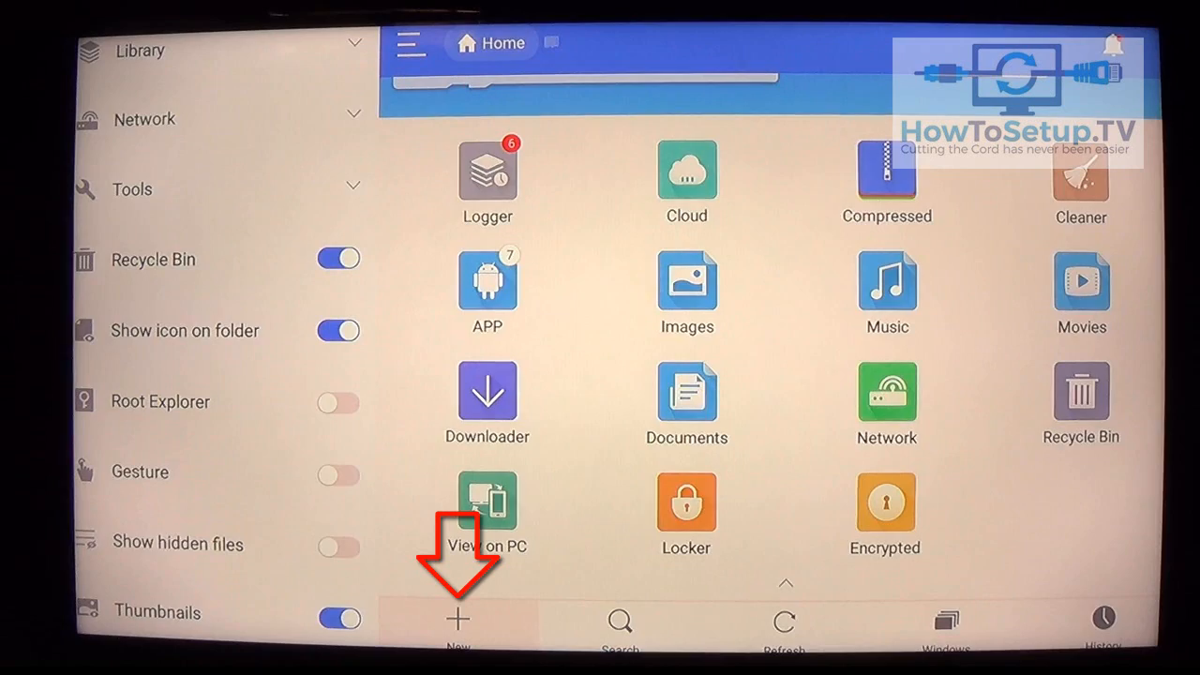
pyautogui.click(457, 623)
pyautogui.write('http')
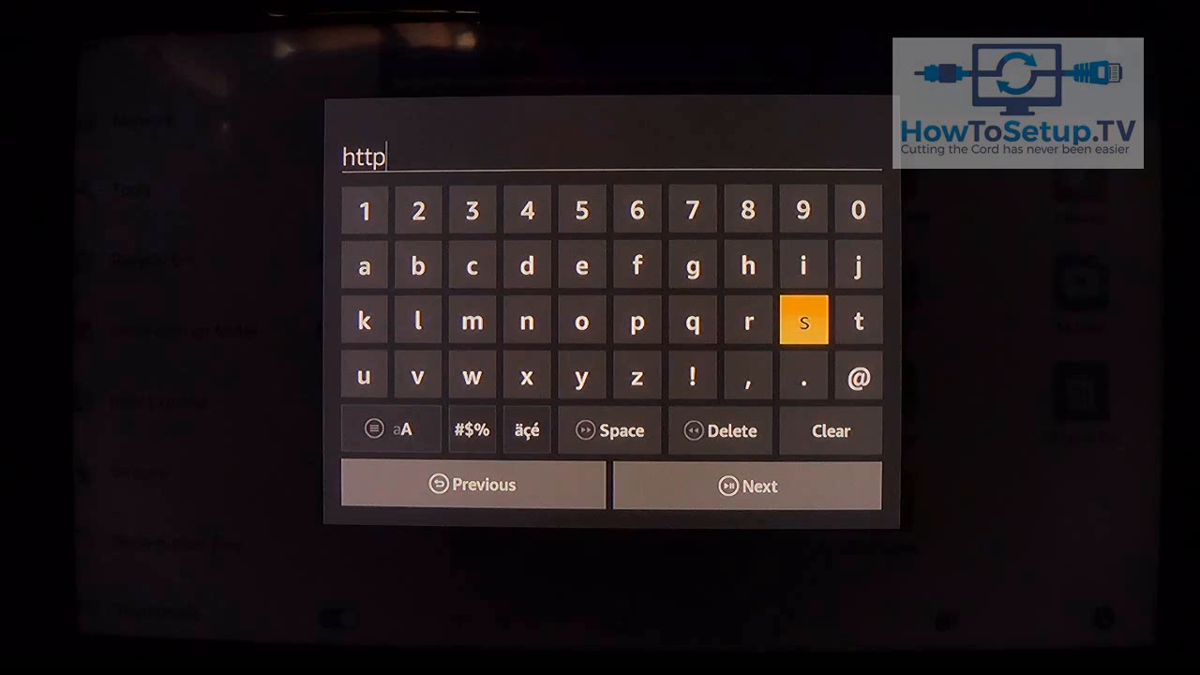
pyautogui.click(803, 318)
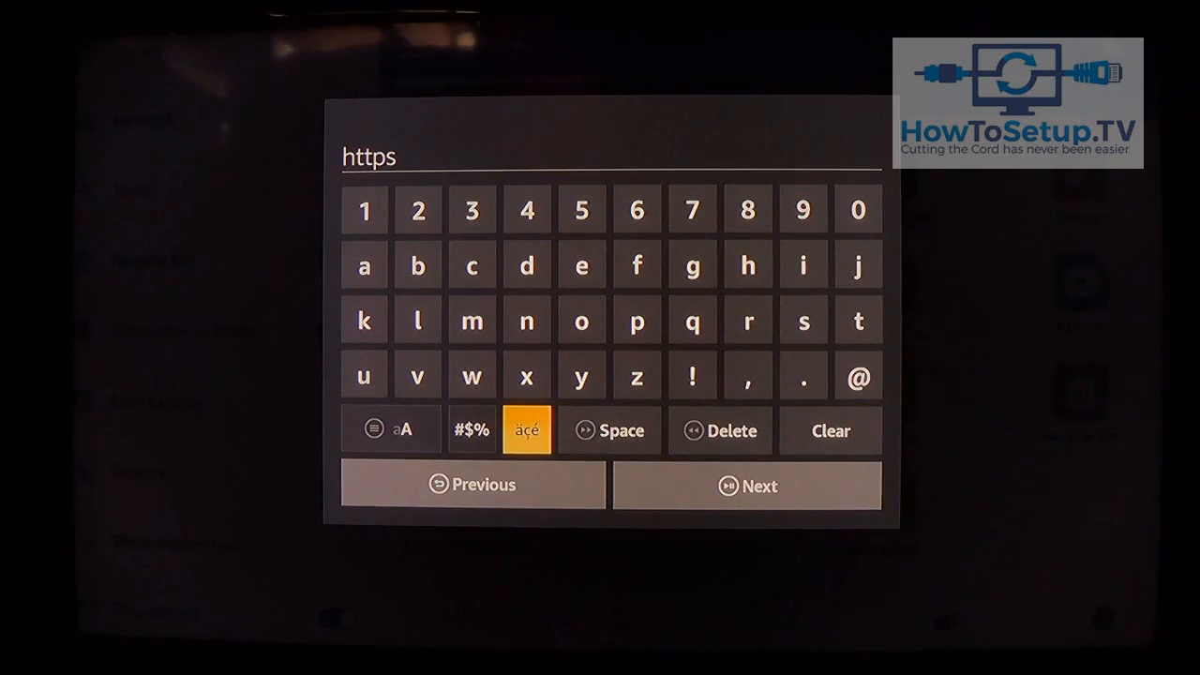
pyautogui.click(473, 430)
pyautogui.write(':')
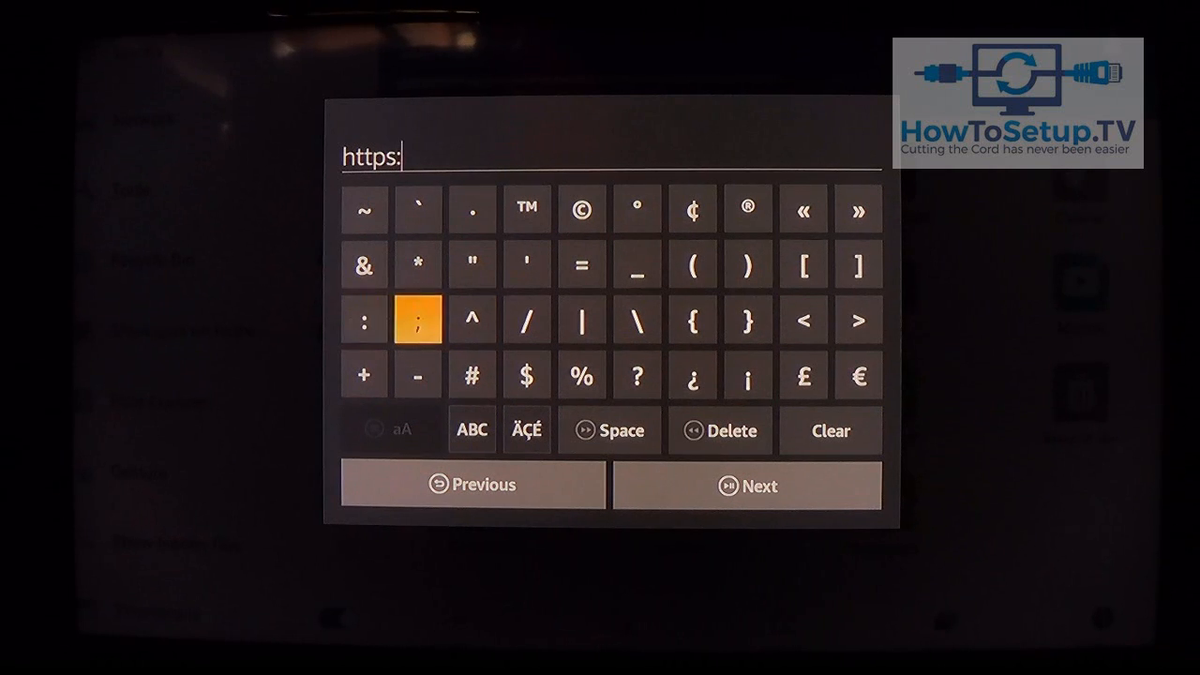
pyautogui.click(525, 319)
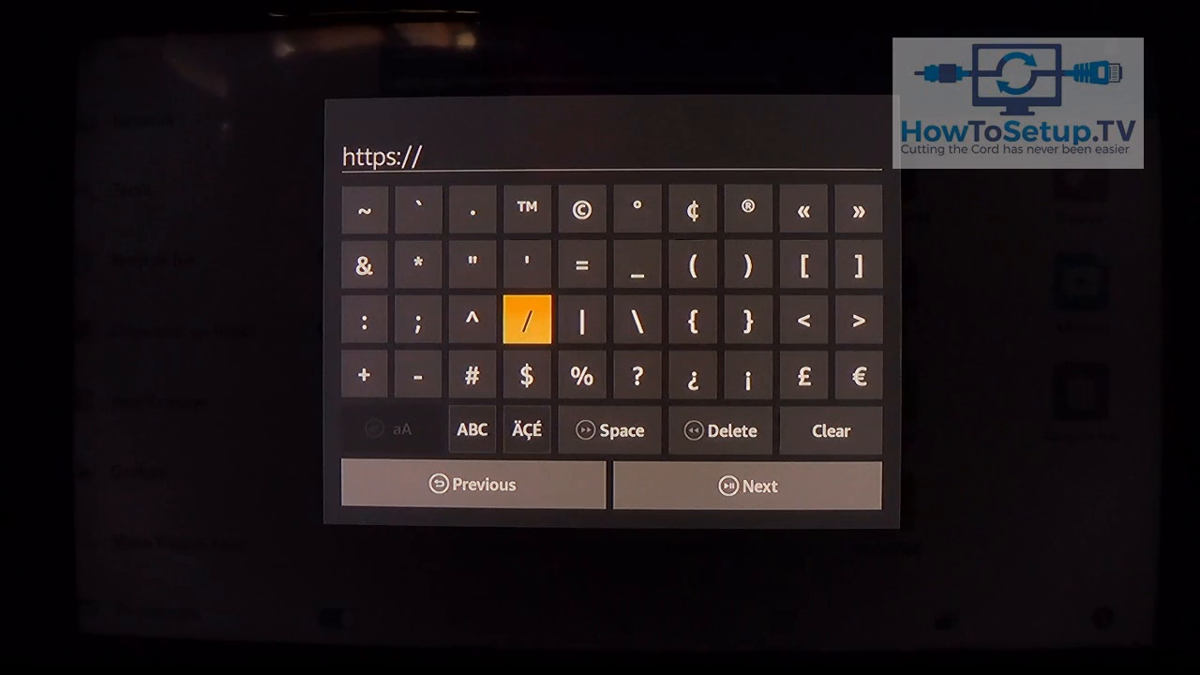
pyautogui.click(473, 430)
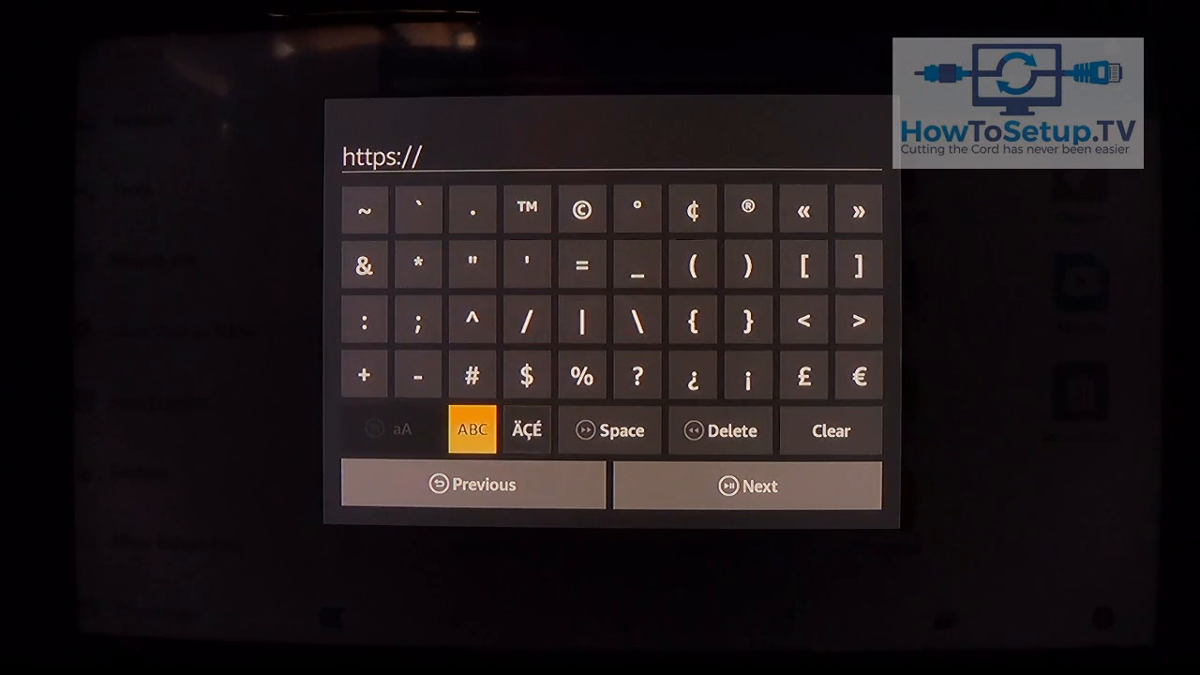
pyautogui.click(473, 430)
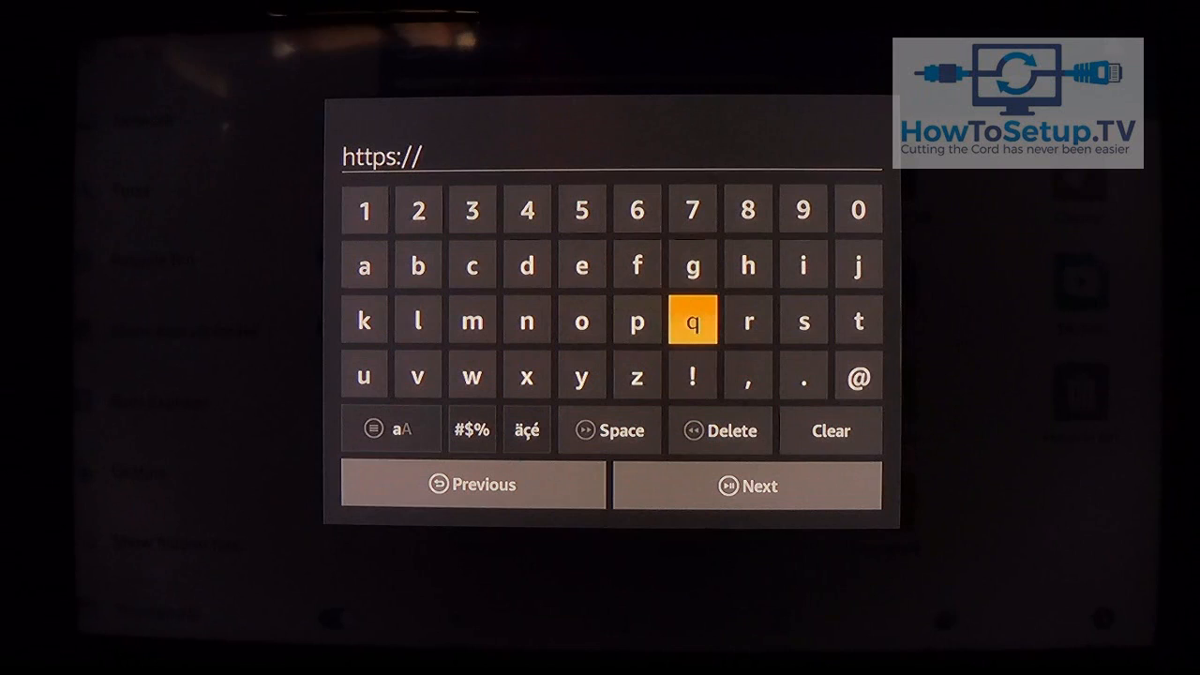
pyautogui.click(692, 264)
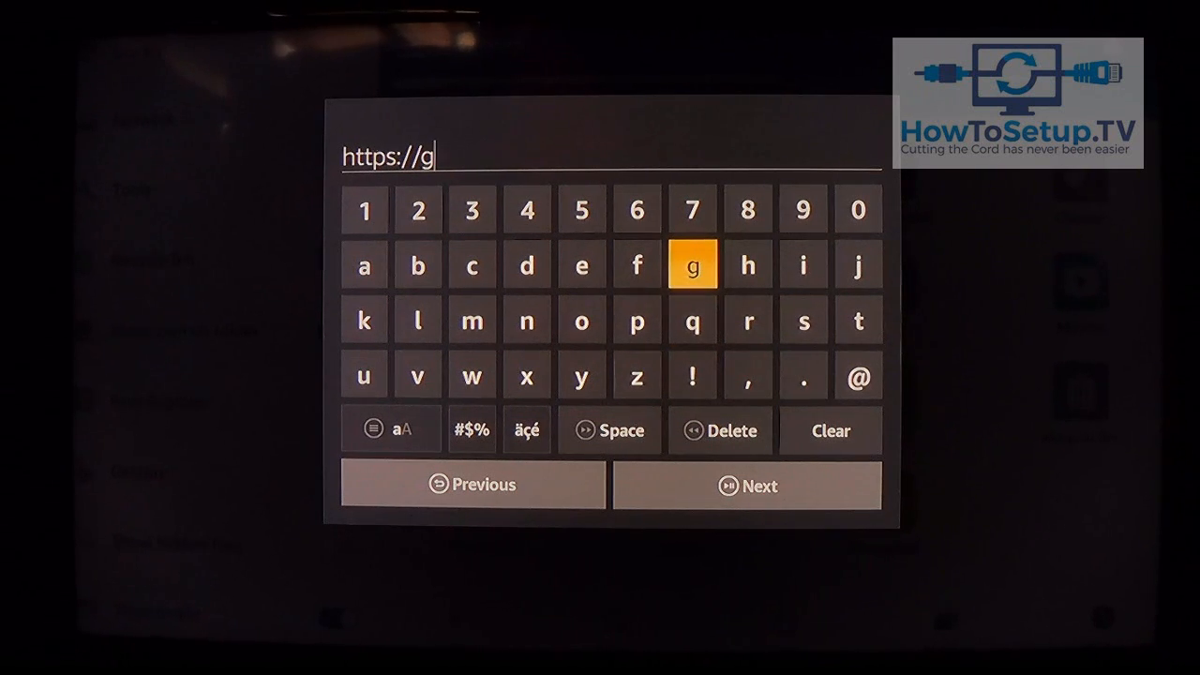
pyautogui.press('Down')
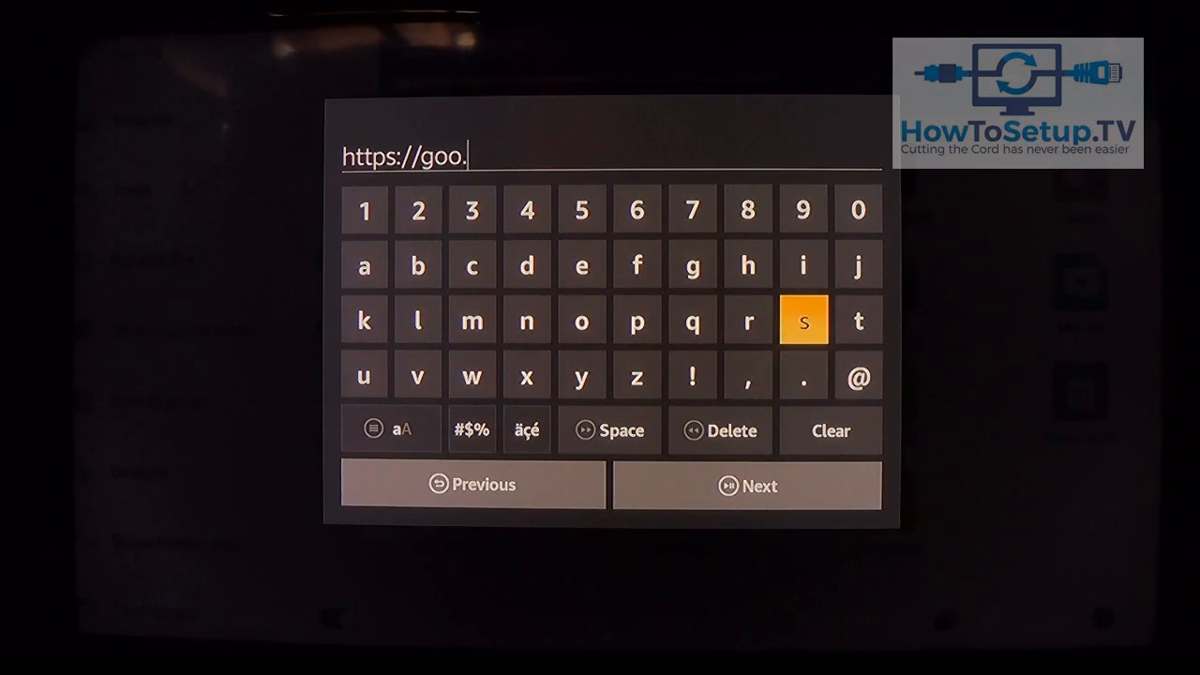
pyautogui.moveTo(694, 318)
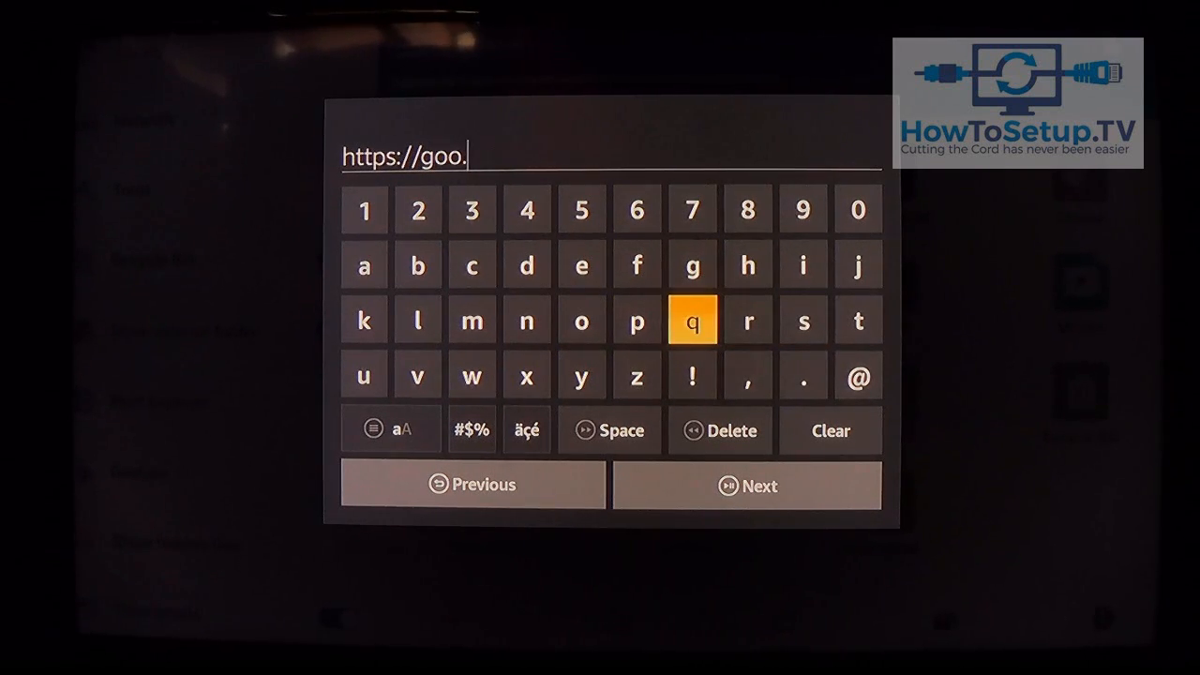
pyautogui.click(582, 318)
pyautogui.write('gl')
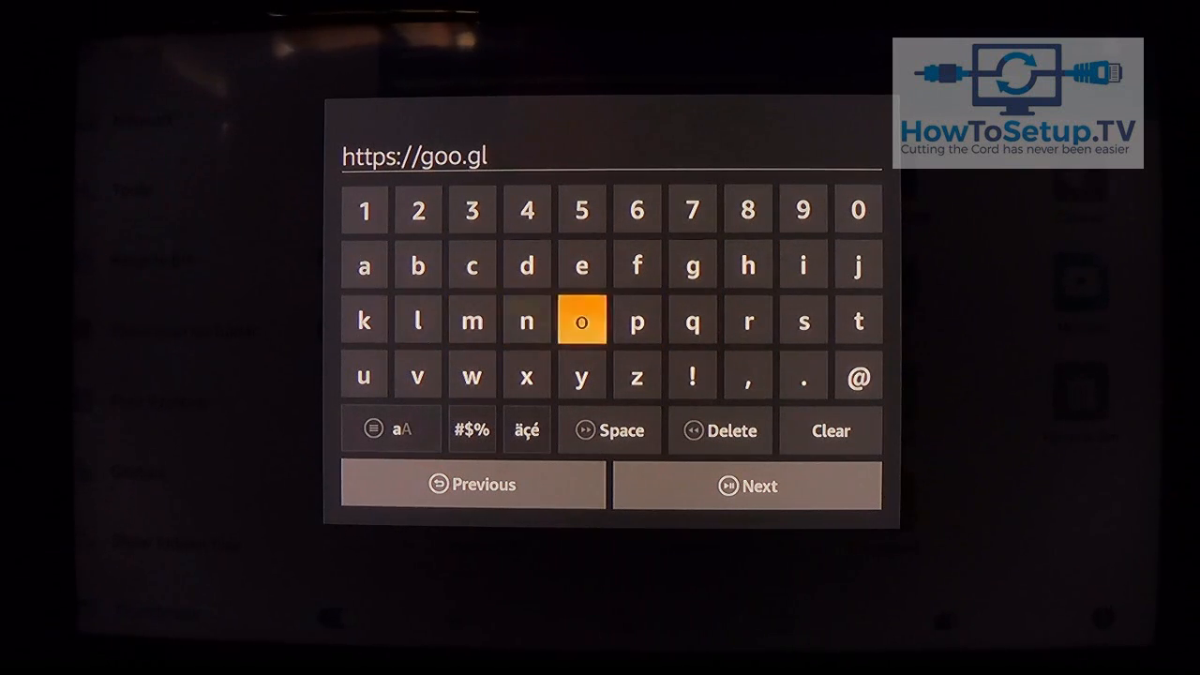
pyautogui.moveTo(692, 375)
pyautogui.write('/')
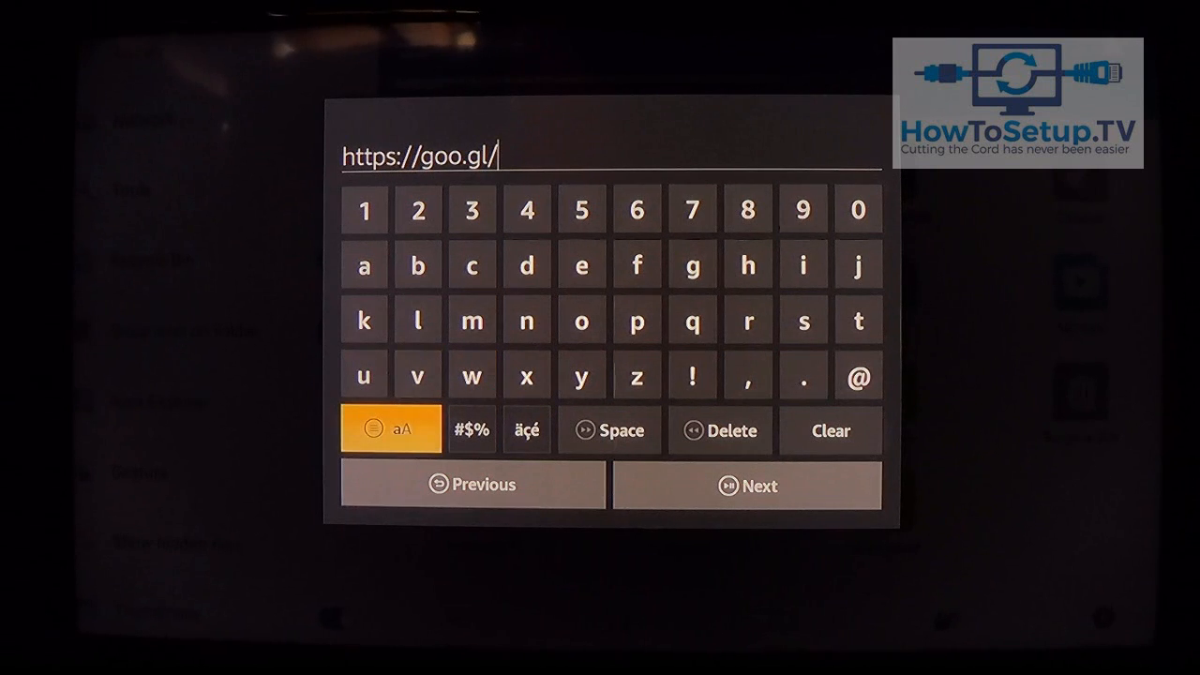
# - Complete the short link with its mixed-case code ZDSg2G
pyautogui.click(390, 428)
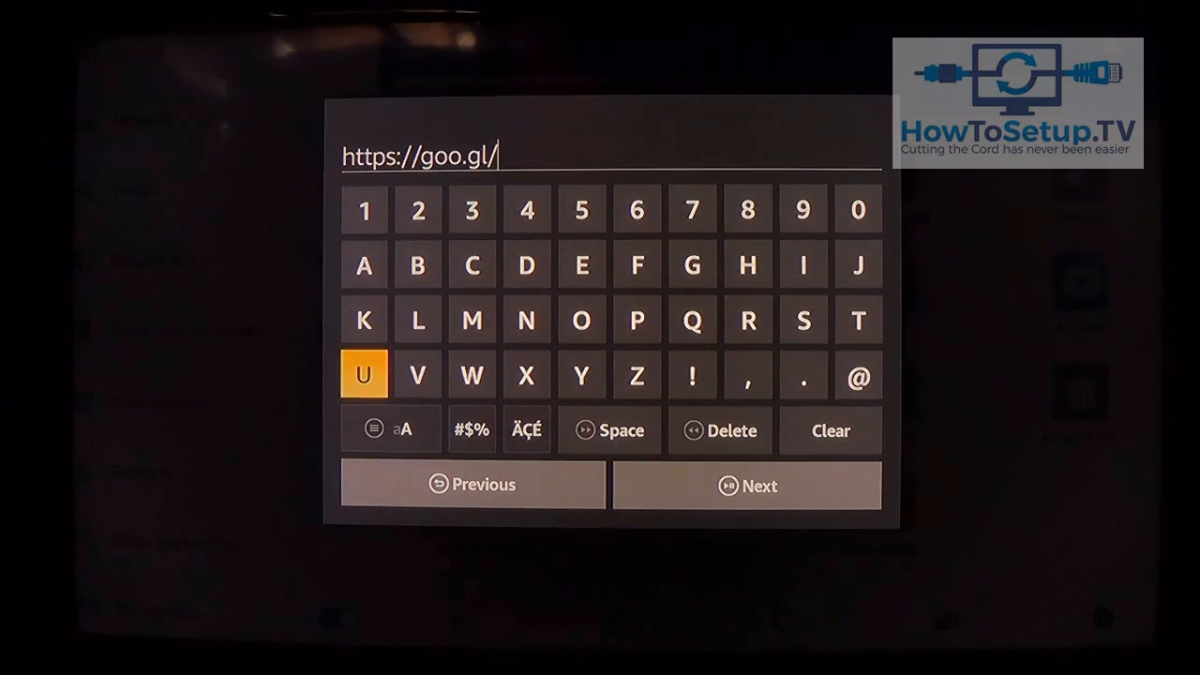
pyautogui.click(638, 375)
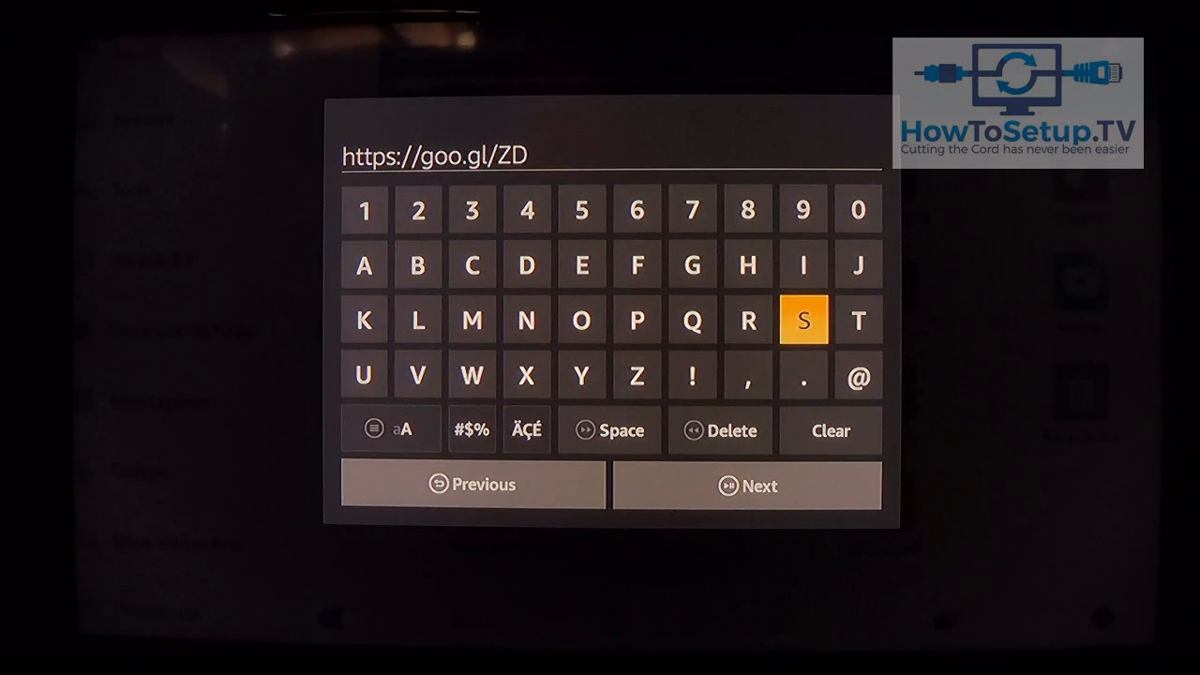
pyautogui.click(802, 319)
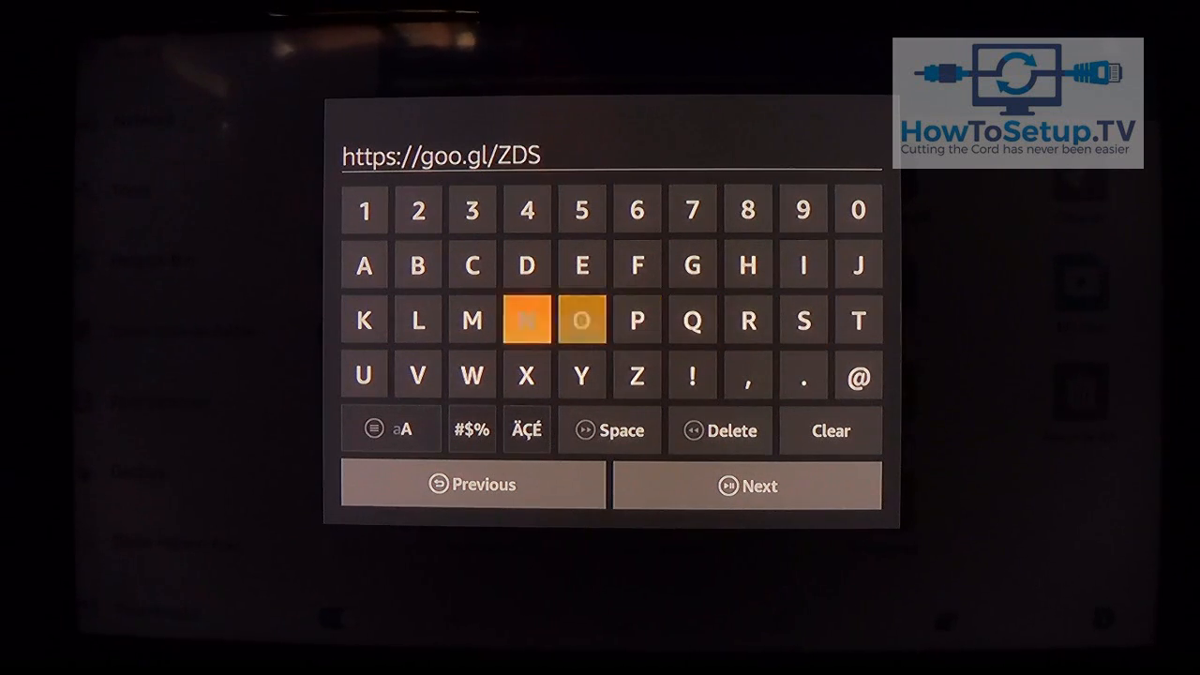
pyautogui.click(390, 429)
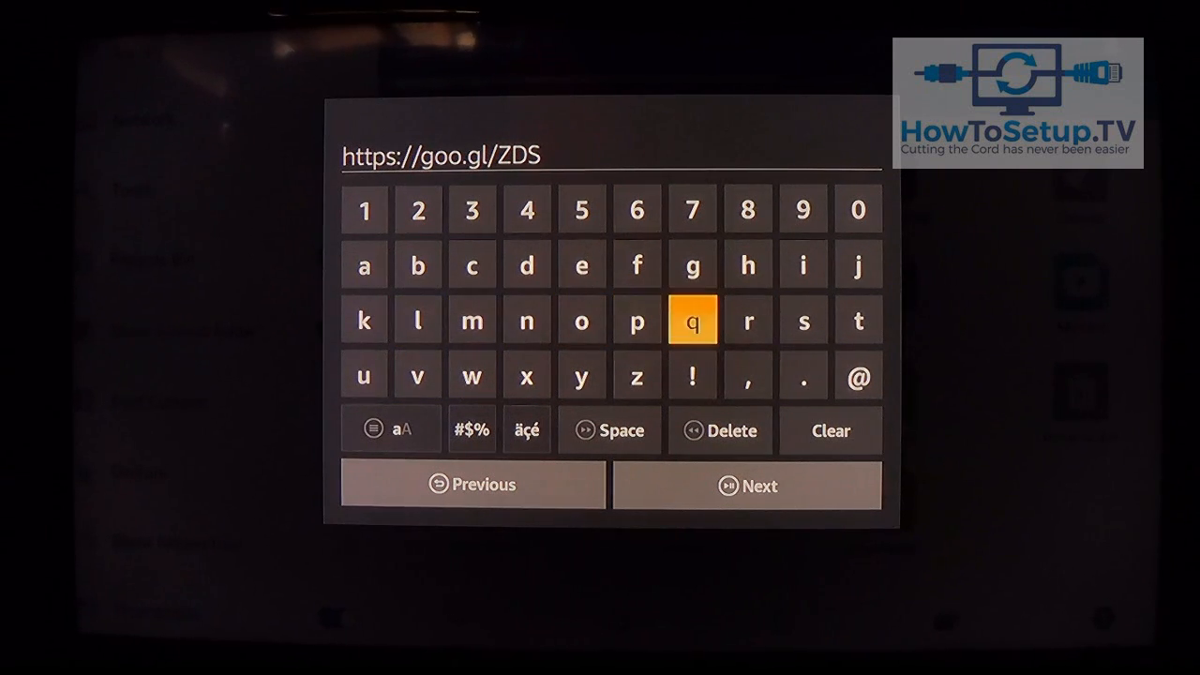
pyautogui.click(692, 319)
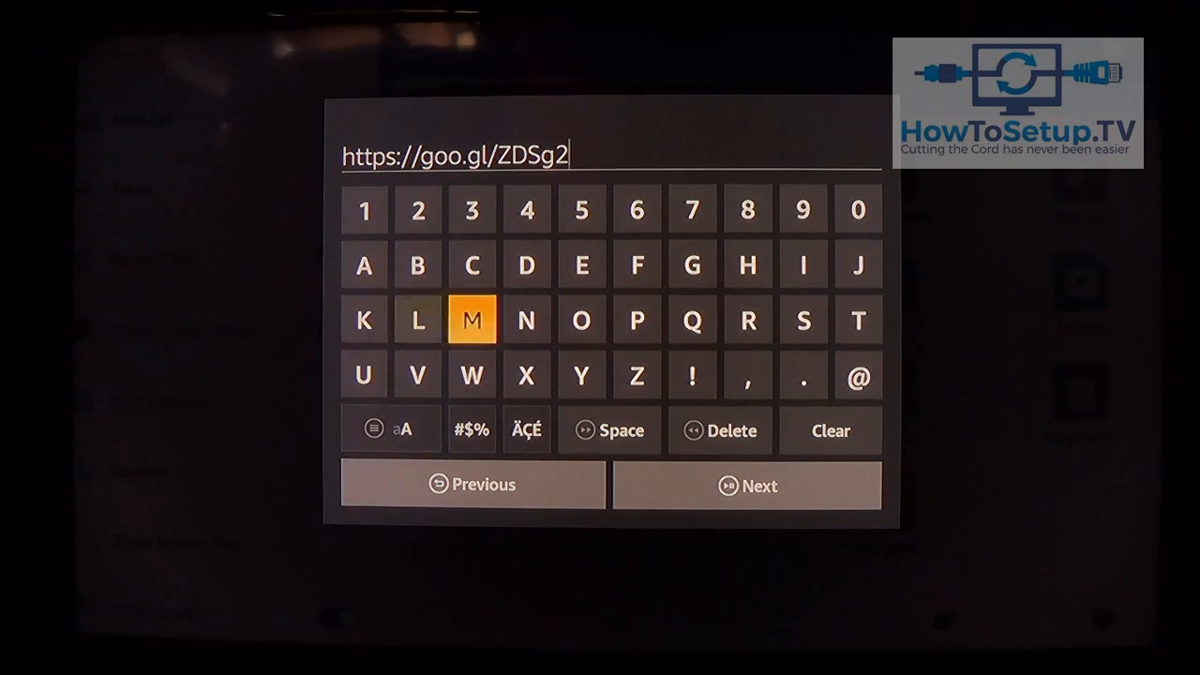
pyautogui.click(692, 264)
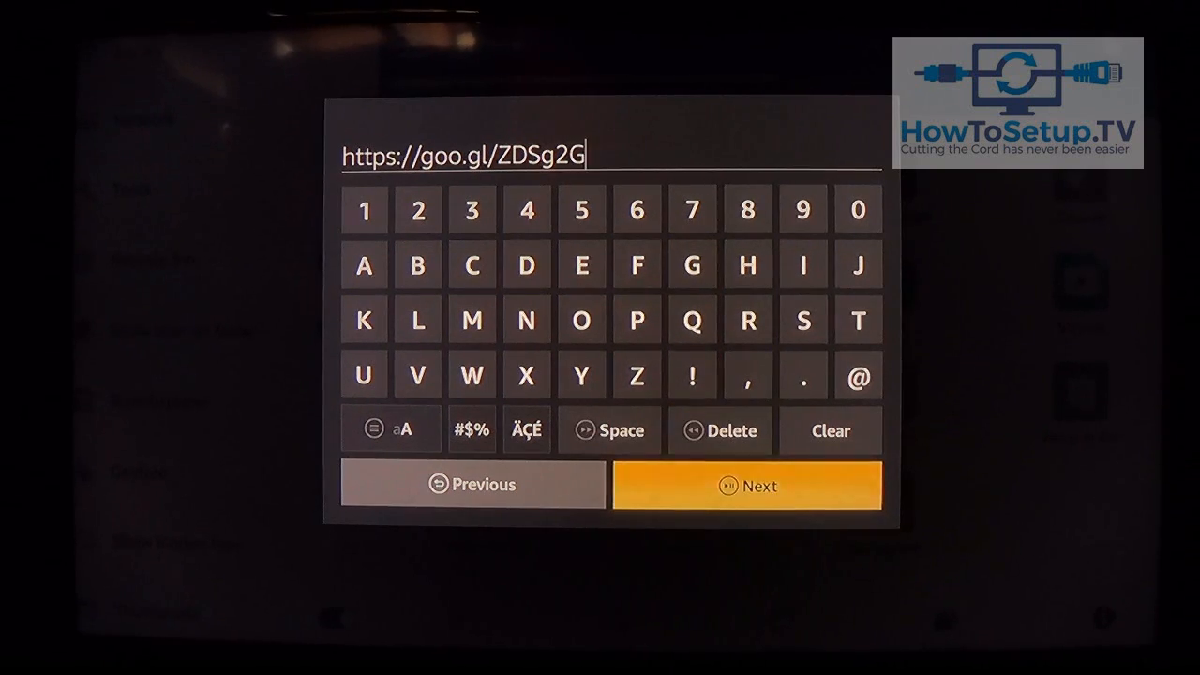
pyautogui.click(746, 485)
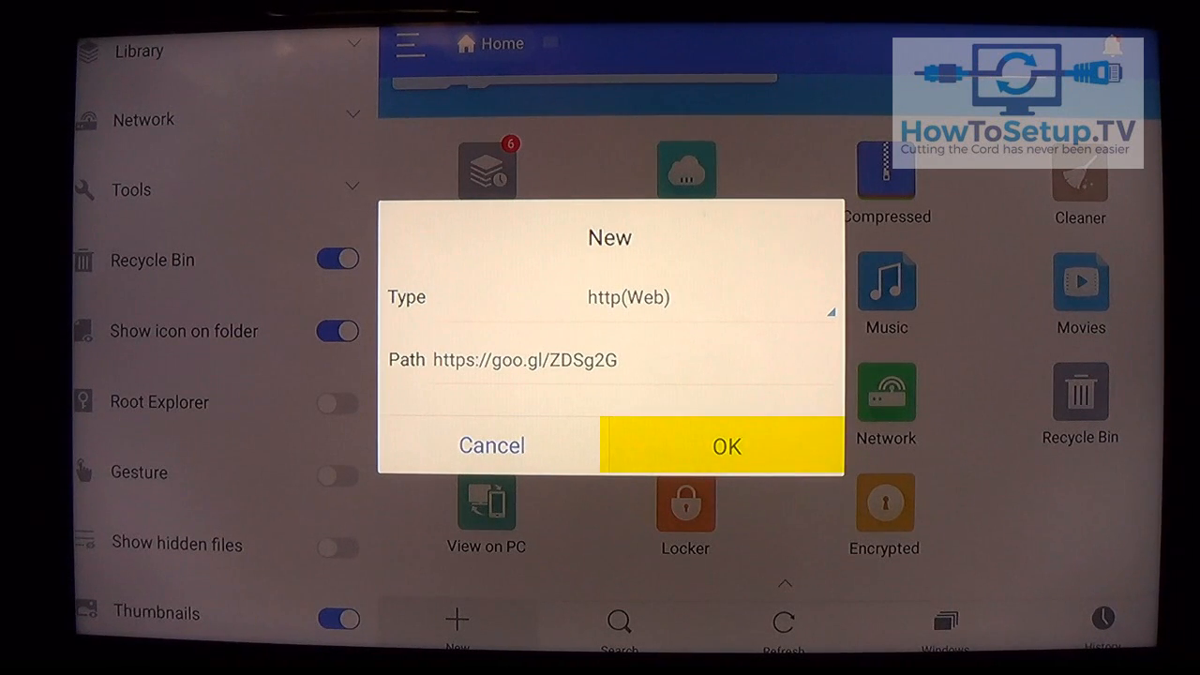
pyautogui.click(725, 447)
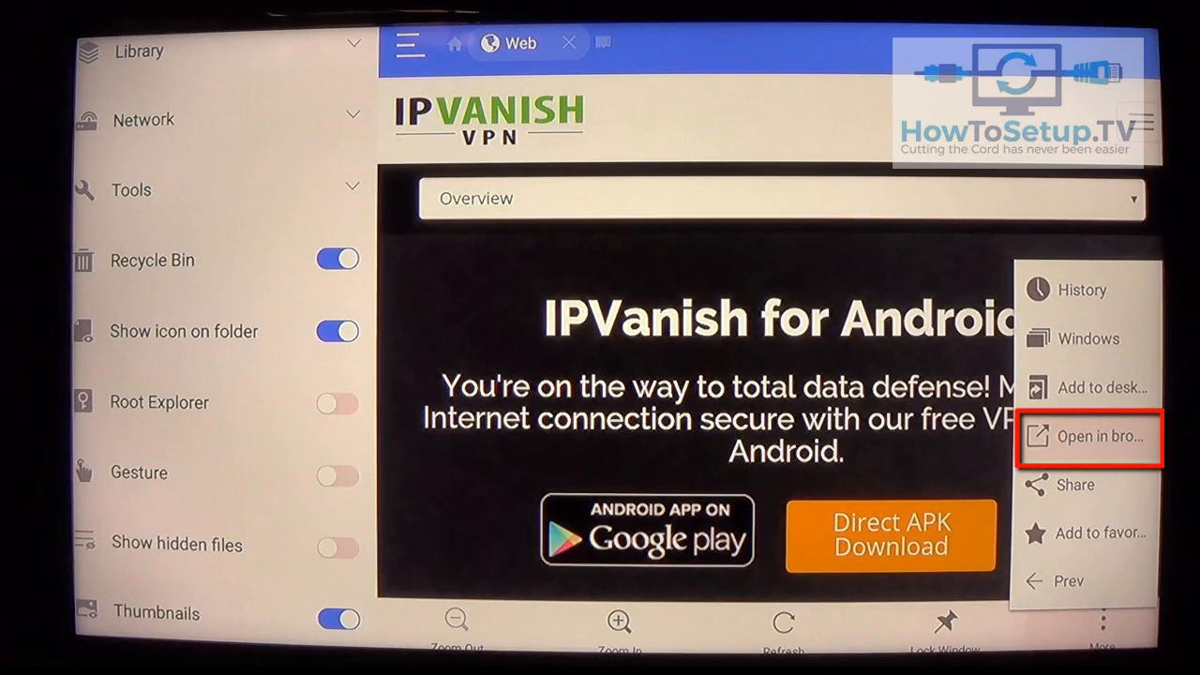
# - Dismiss the More menu and use Direct APK Download to save IPVanish(2).apk to Download
pyautogui.click(1091, 435)
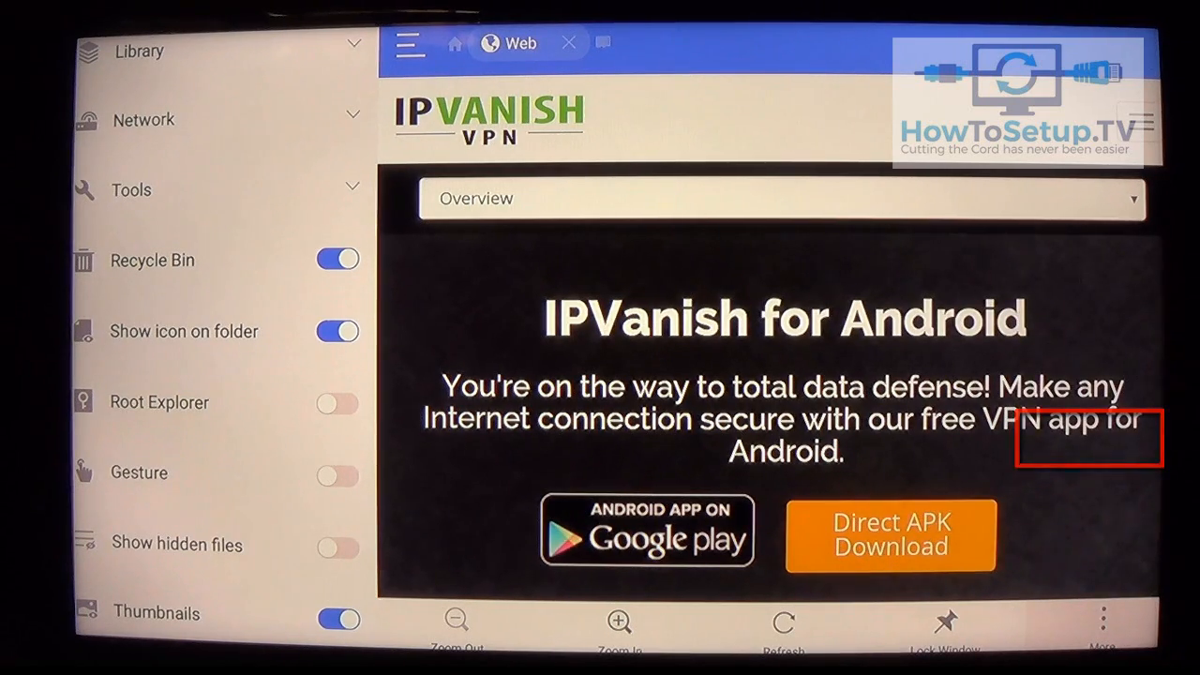
pyautogui.click(889, 536)
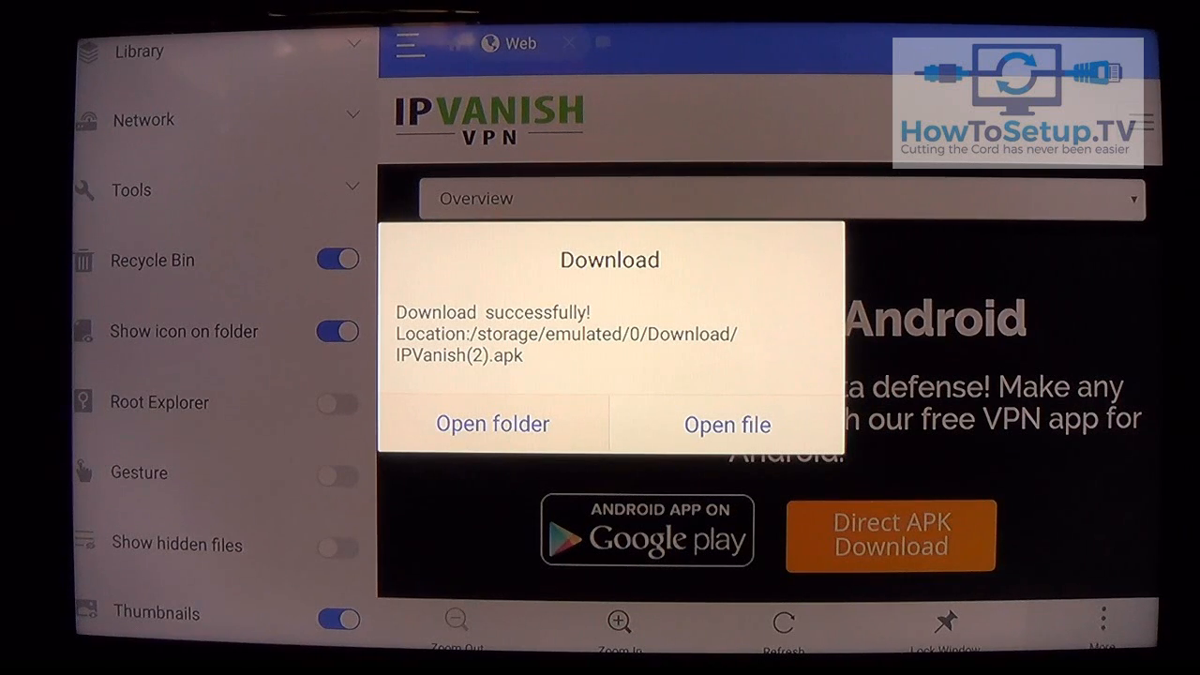
pyautogui.click(727, 424)
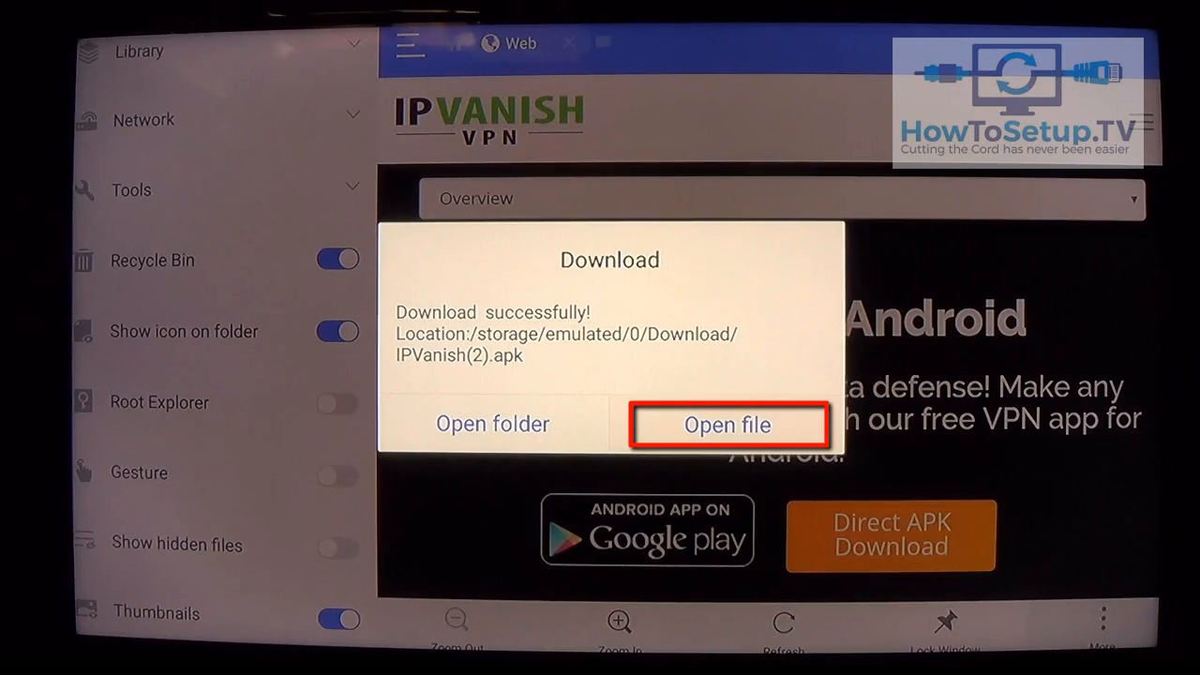
# - Open IPVanish(2).apk from the download dialog and choose Install in its Properties
pyautogui.click(728, 424)
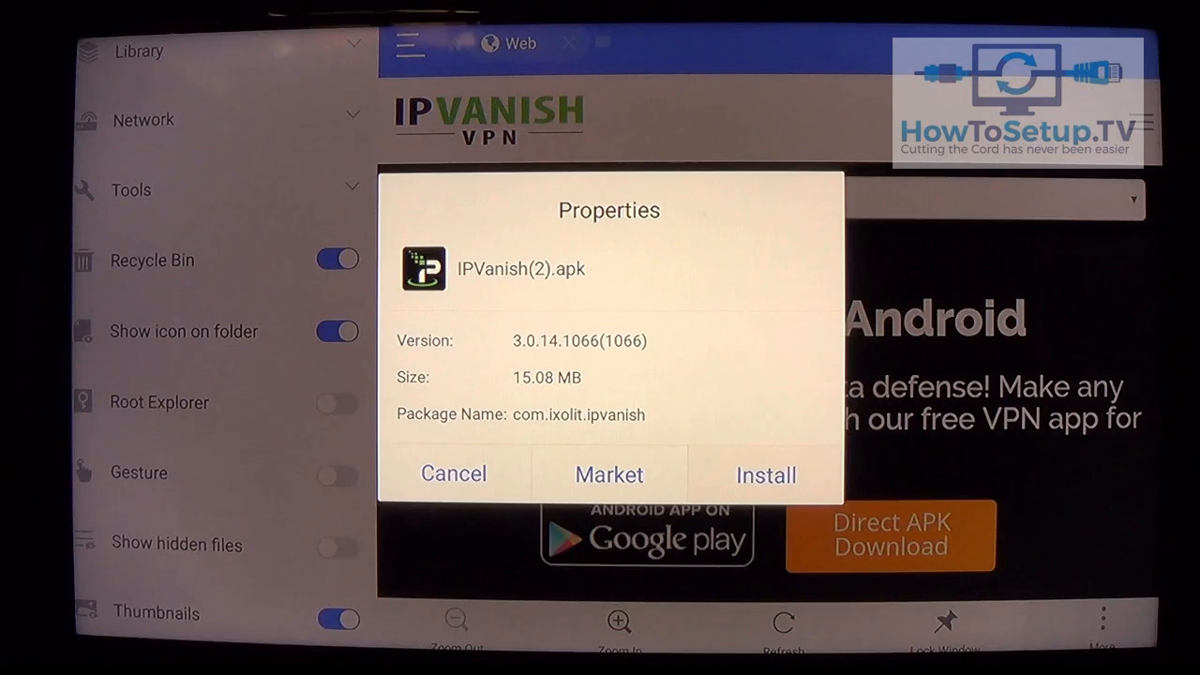
pyautogui.click(765, 475)
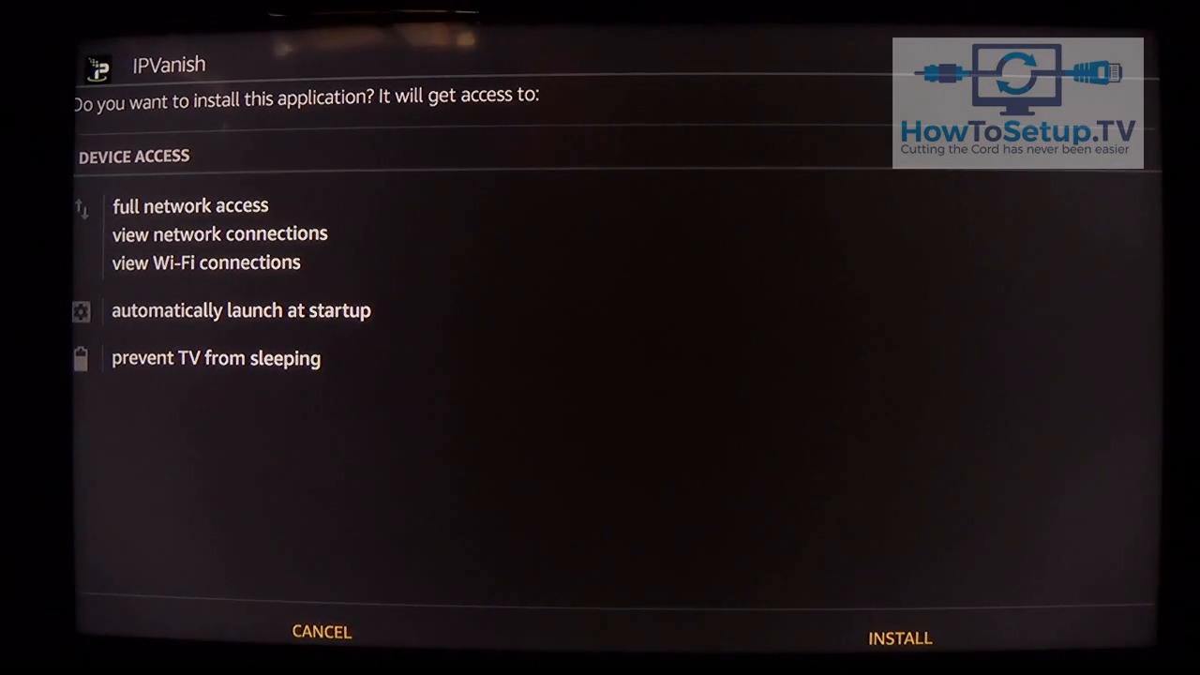
pyautogui.moveTo(320, 631)
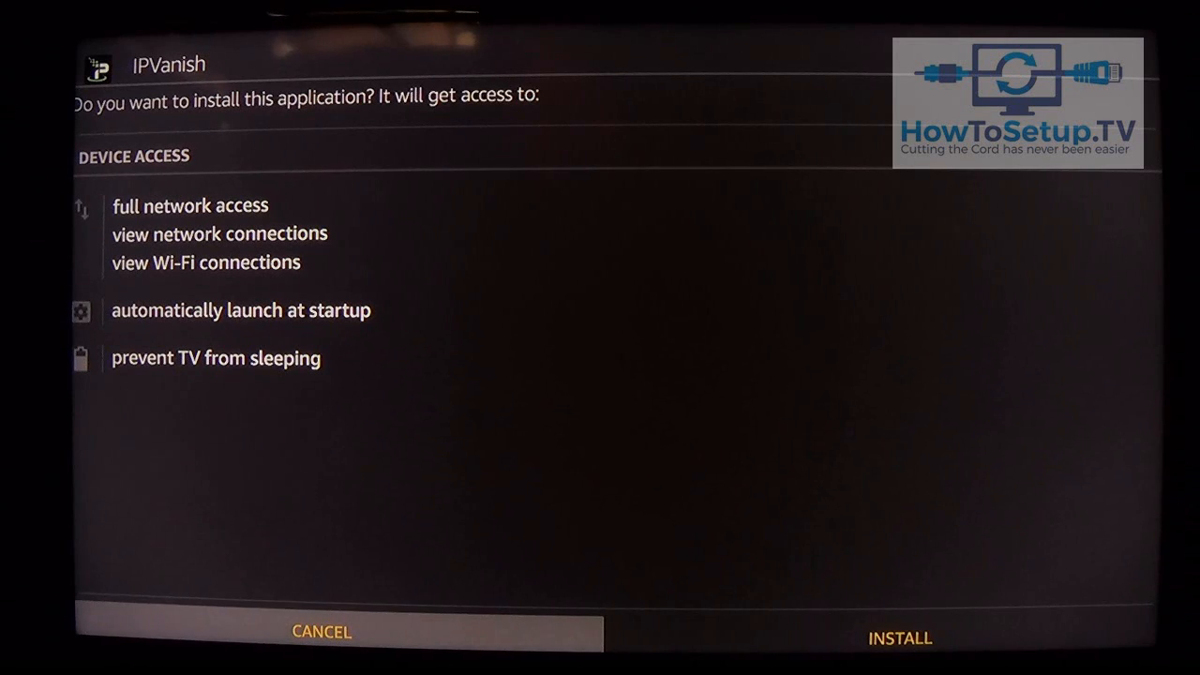
pyautogui.moveTo(900, 634)
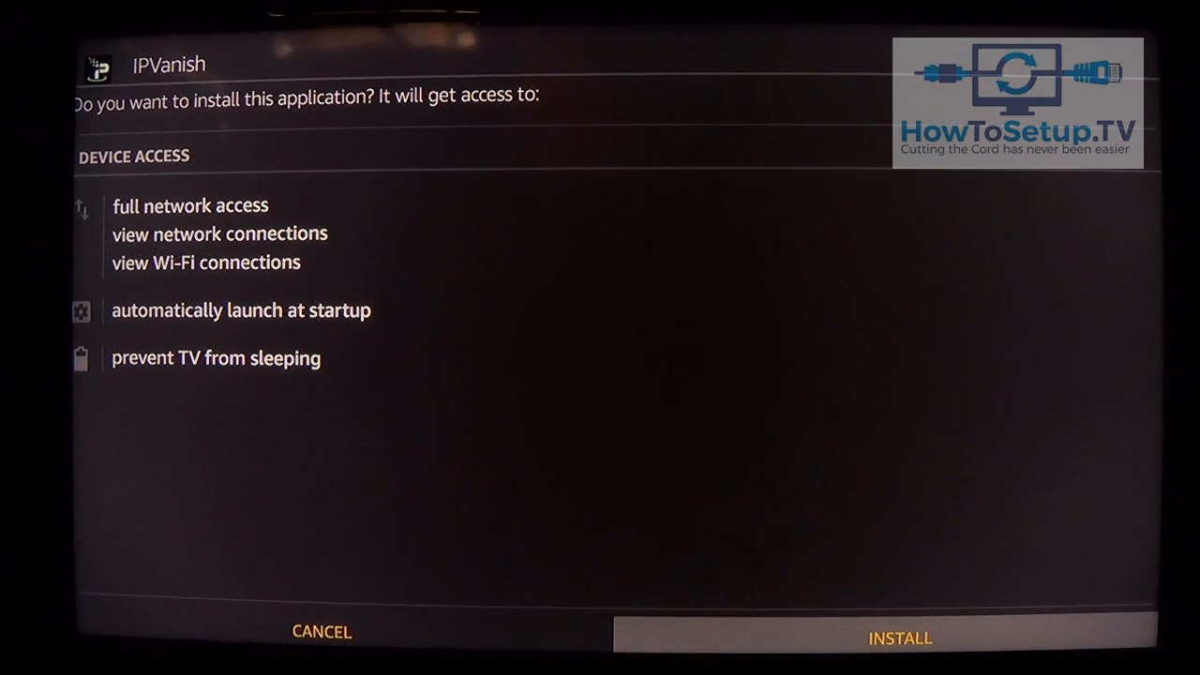
# - Install IPVanish with its listed permissions and finish with Done
pyautogui.click(898, 632)
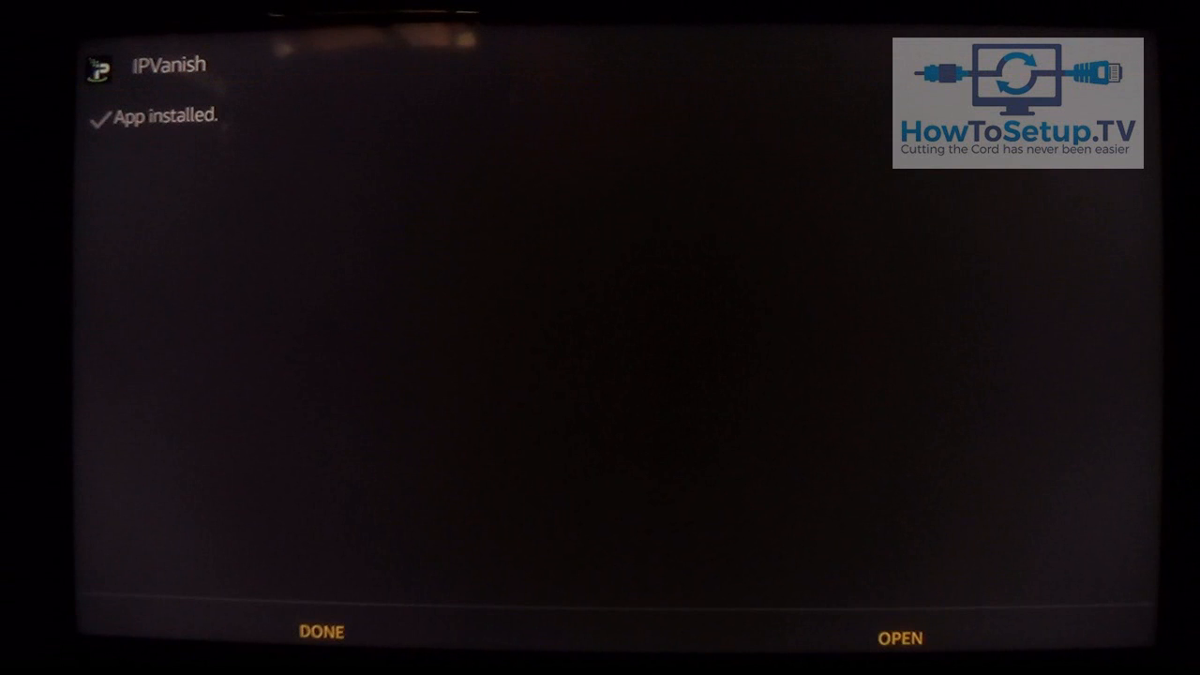
pyautogui.moveTo(320, 630)
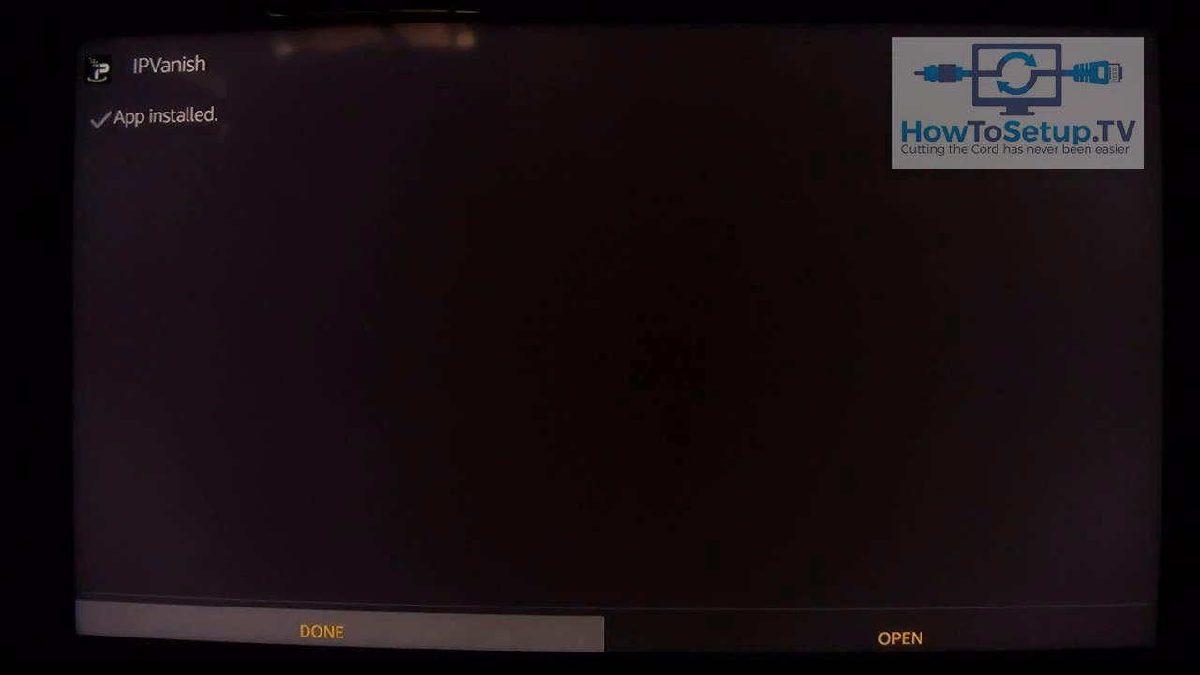
pyautogui.click(900, 638)
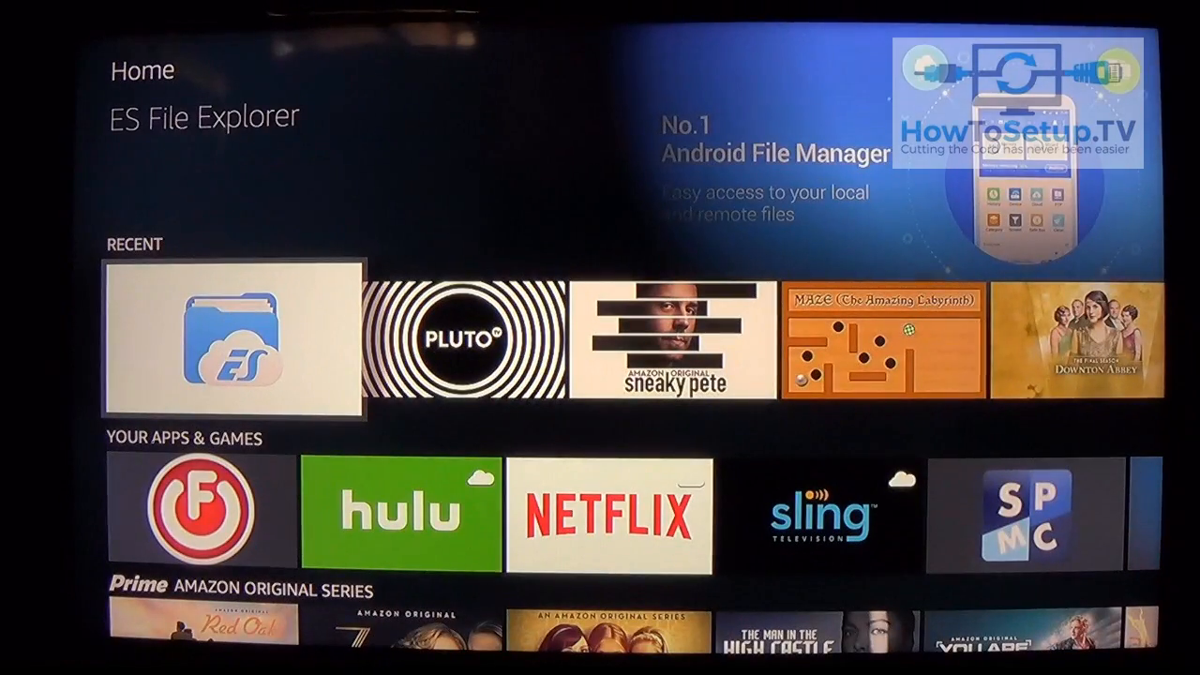
# - Locate IPVanish under Your Apps & Games and launch it to its disconnected status screen
pyautogui.scroll(-3)
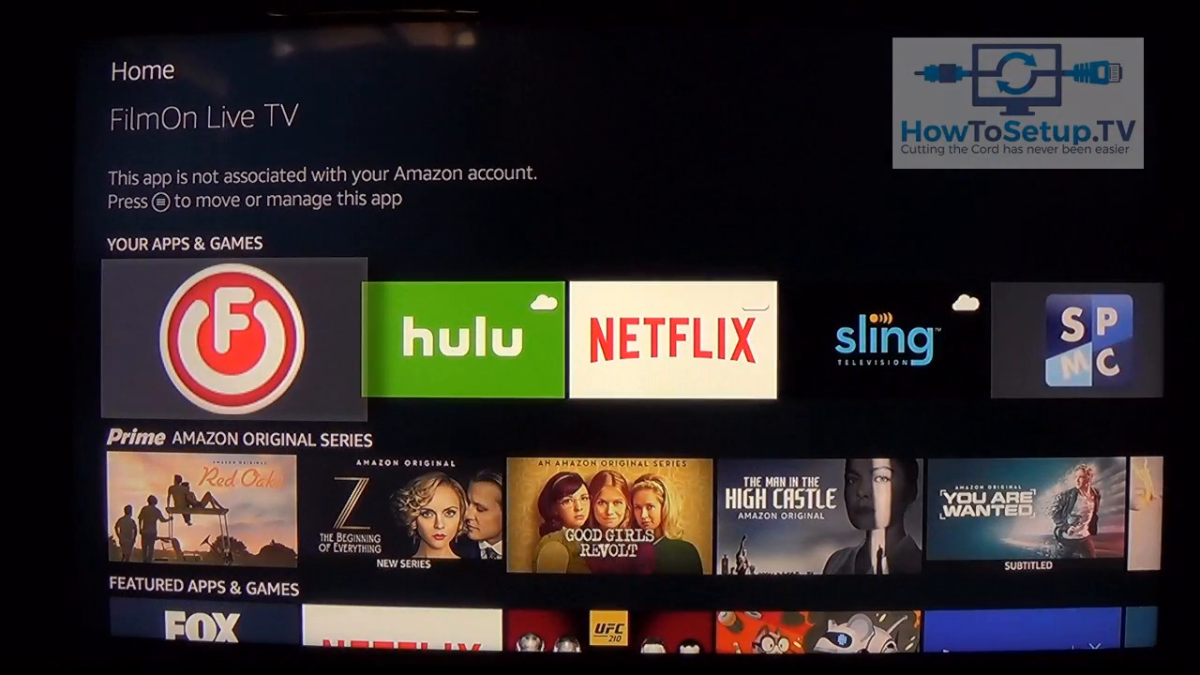
pyautogui.hscroll(-3)
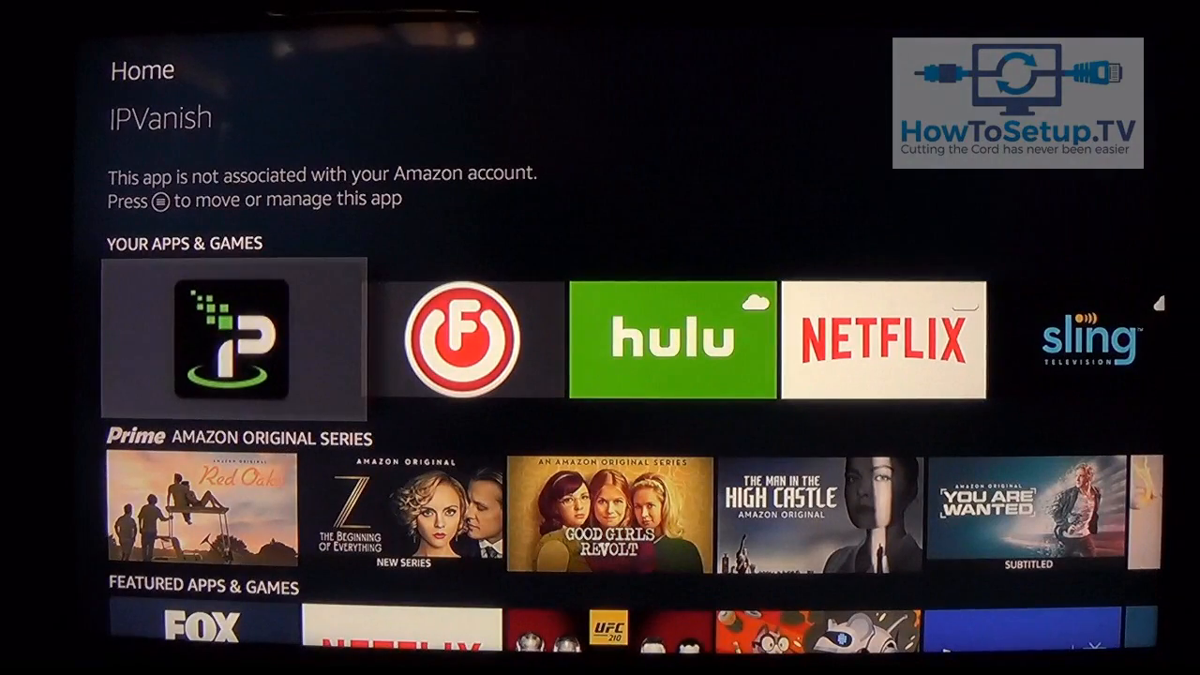
pyautogui.click(233, 339)
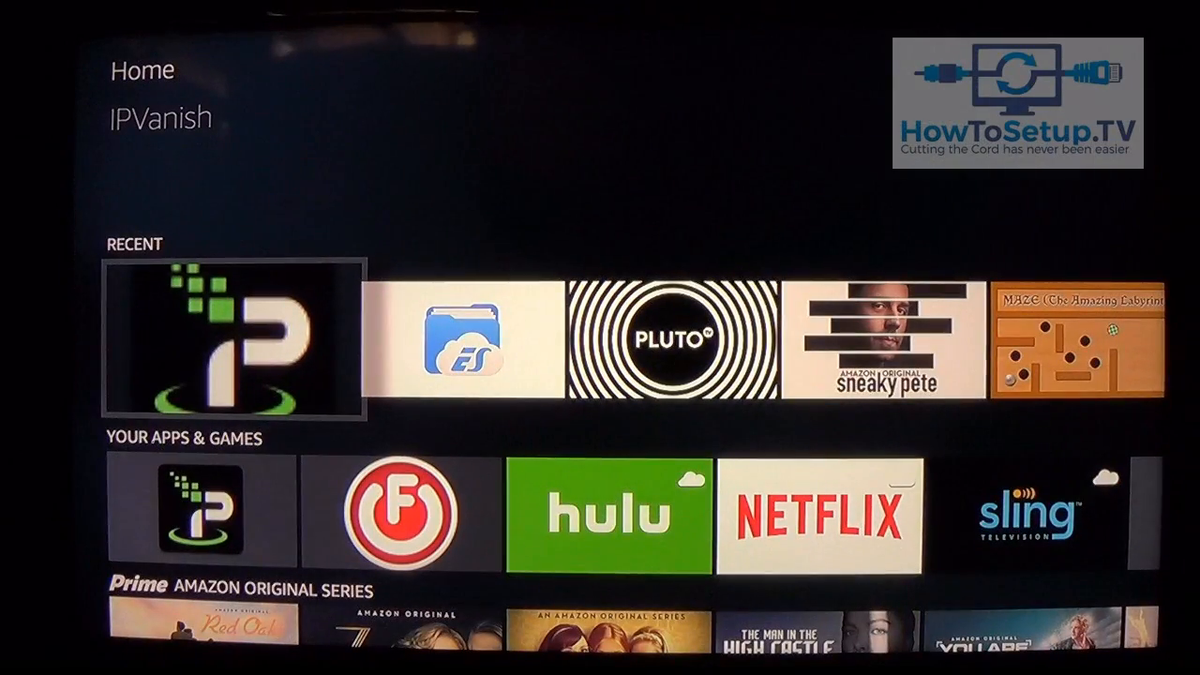
pyautogui.click(232, 340)
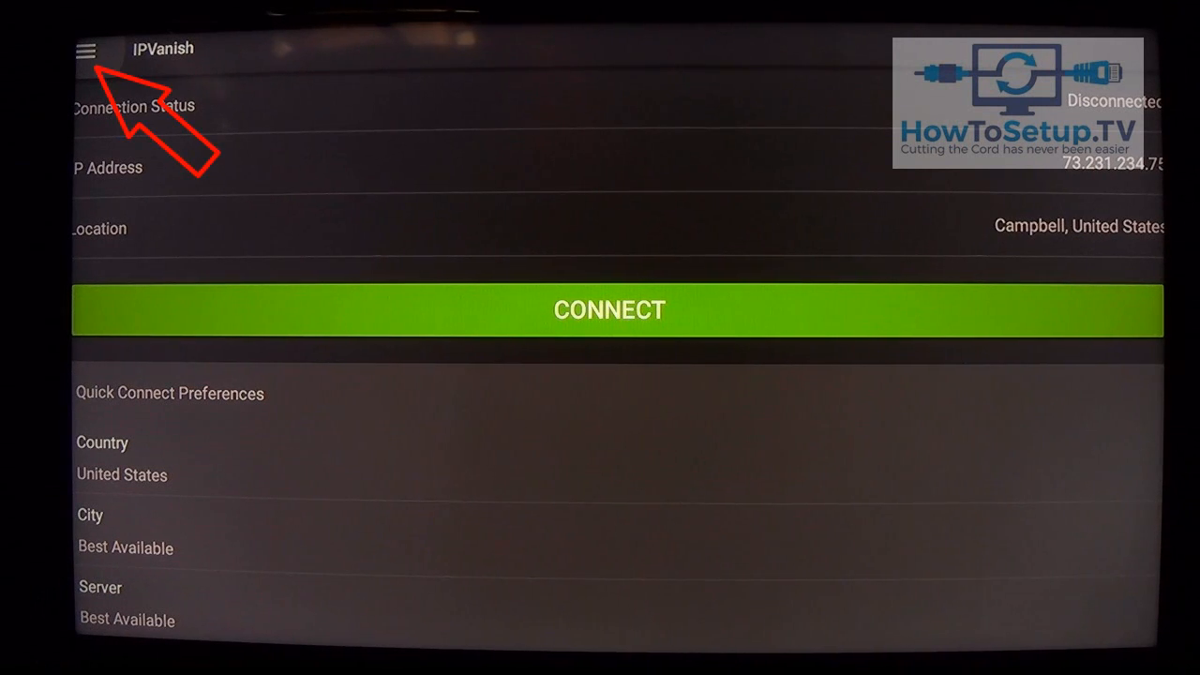
# - Enable Start IPVanish and Connect to last connected server in Settings, then return home
pyautogui.click(87, 49)
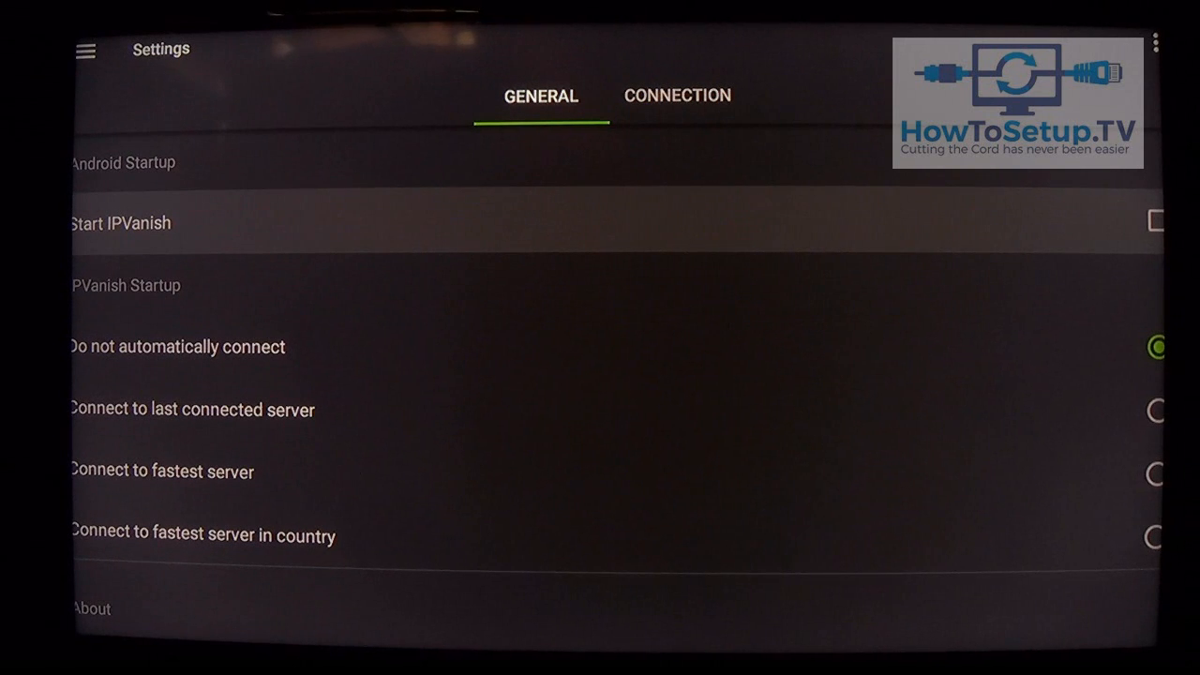
pyautogui.click(1155, 221)
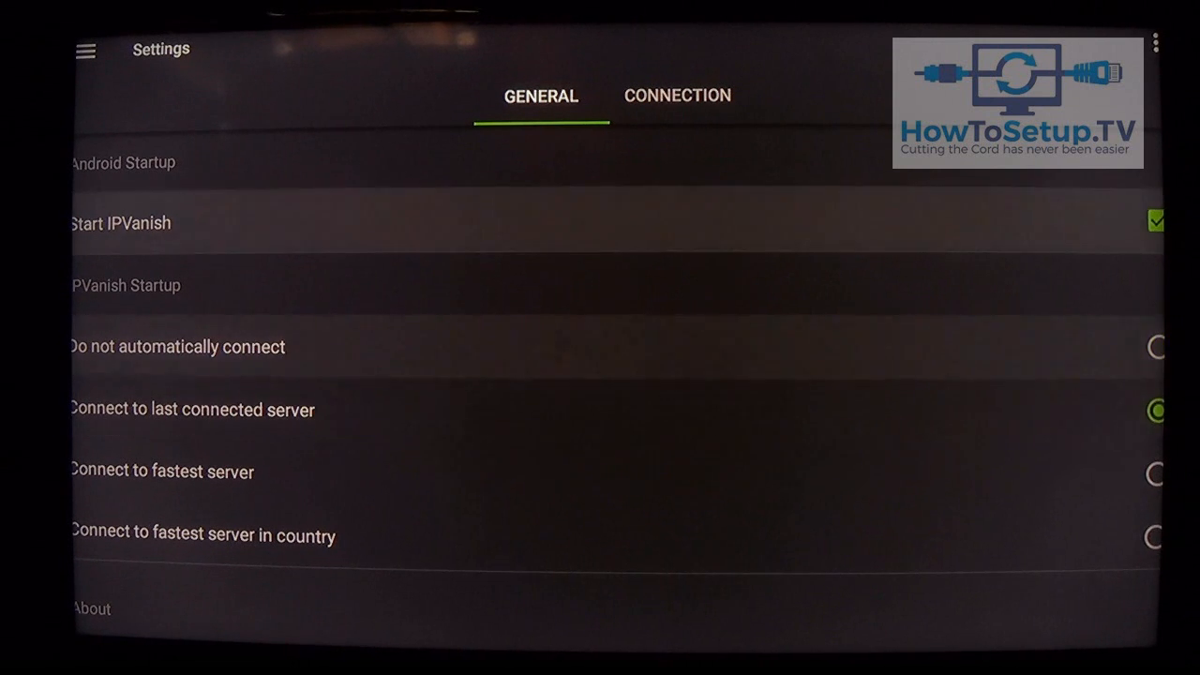
pyautogui.click(677, 93)
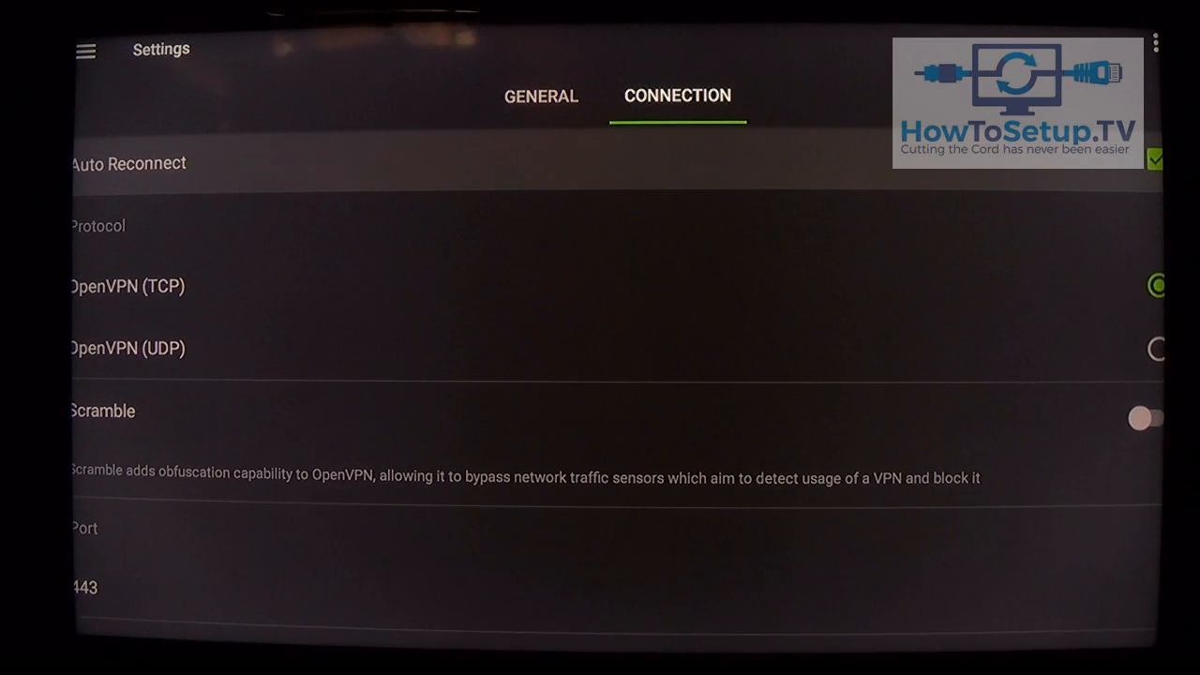
pyautogui.press('Home')
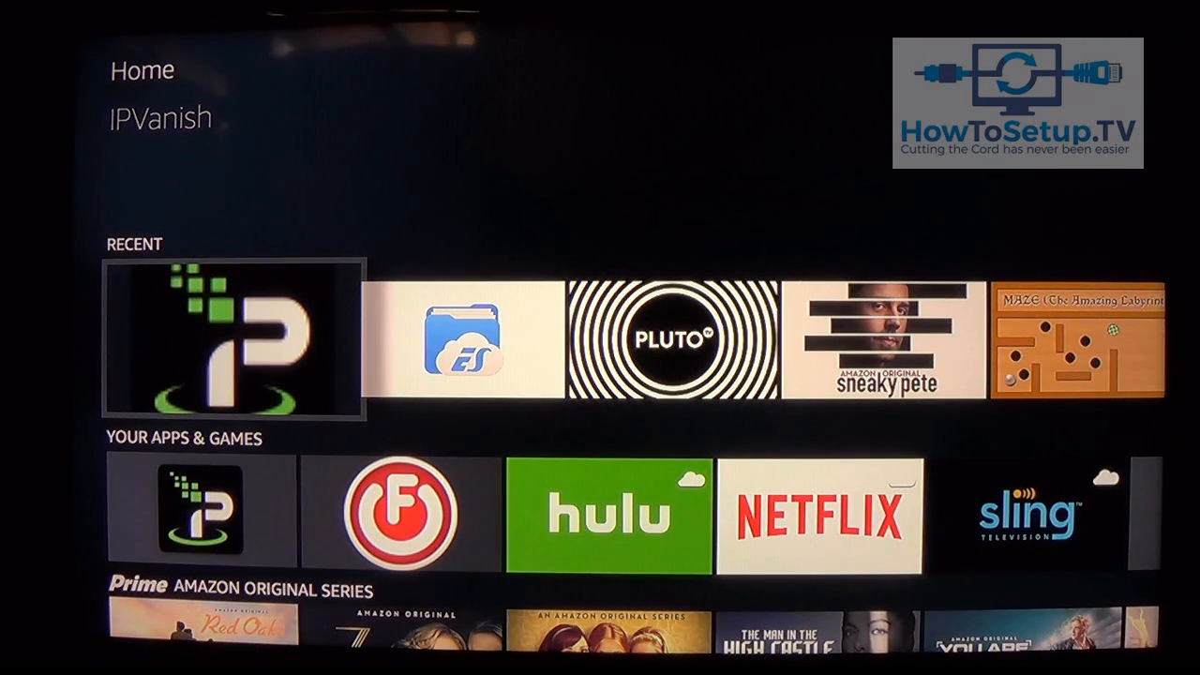
# - Reopen IPVanish, confirm its startup settings persist, and return to the Connect screen
pyautogui.click(232, 339)
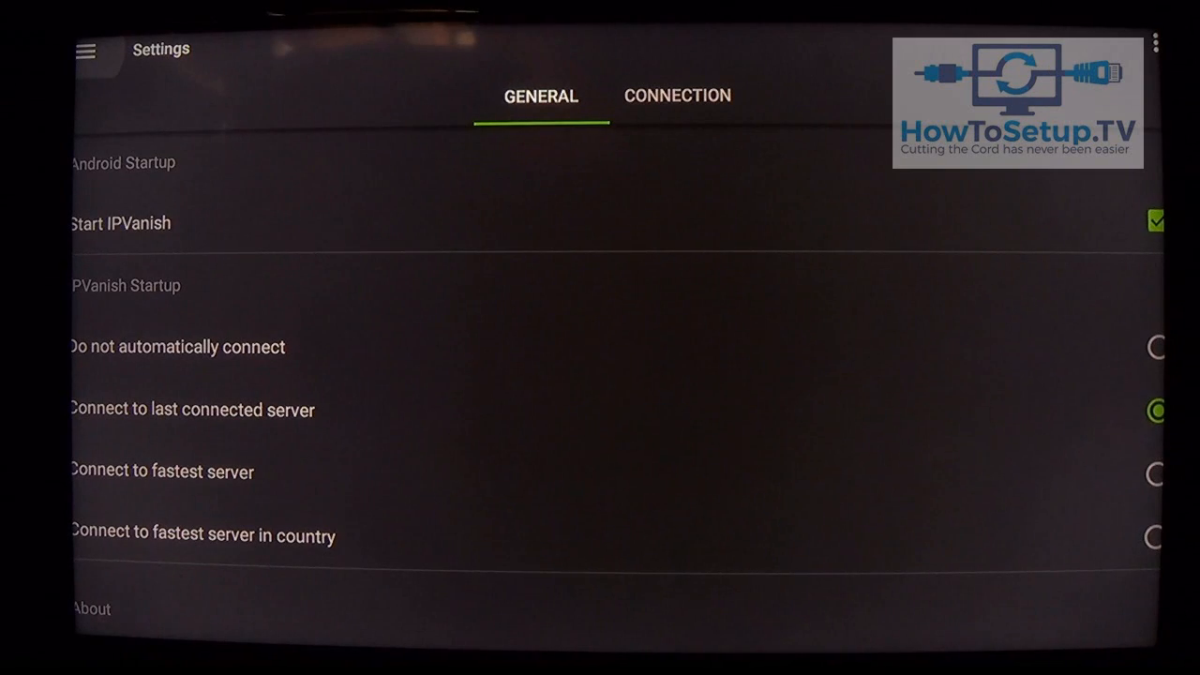
pyautogui.press('Home')
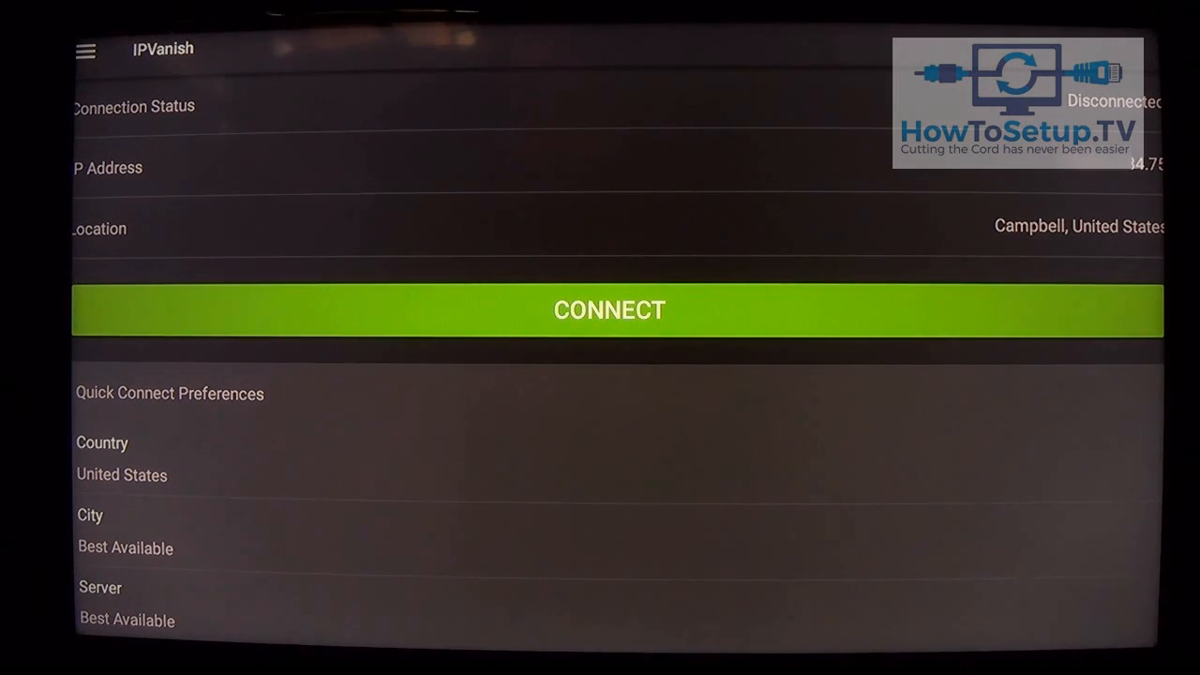
# - Connect IPVanish to the VPN server, accepting the connection request, and return to the Fire TV home screen
pyautogui.click(608, 311)
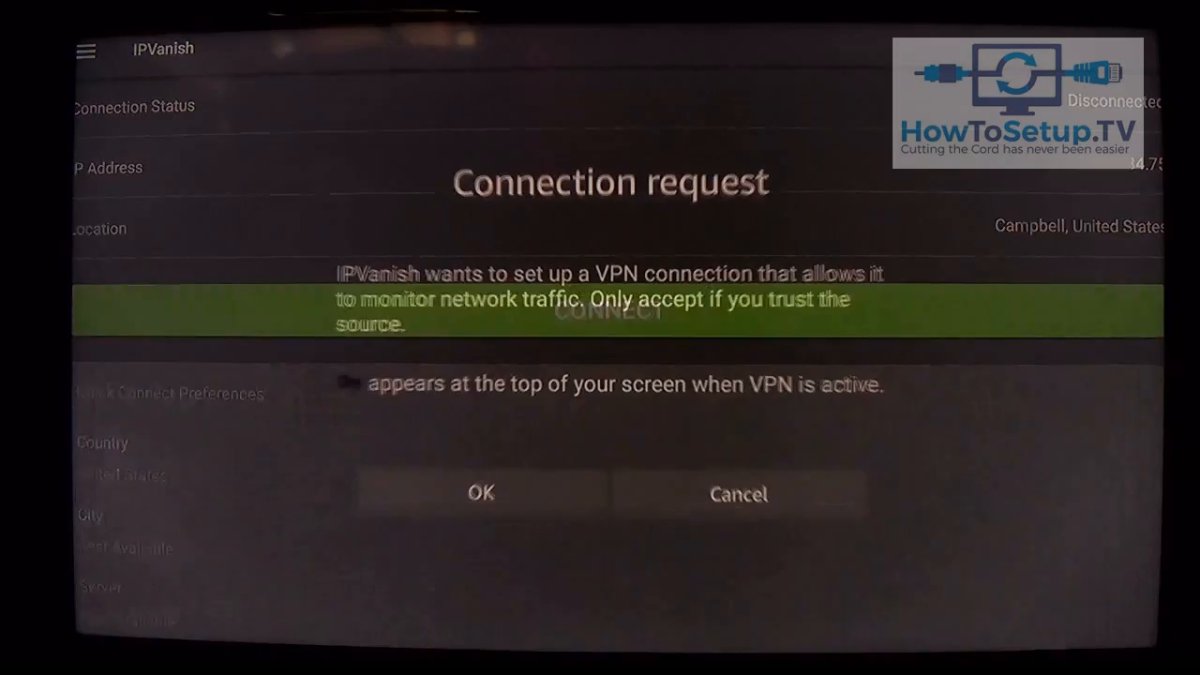
pyautogui.moveTo(480, 496)
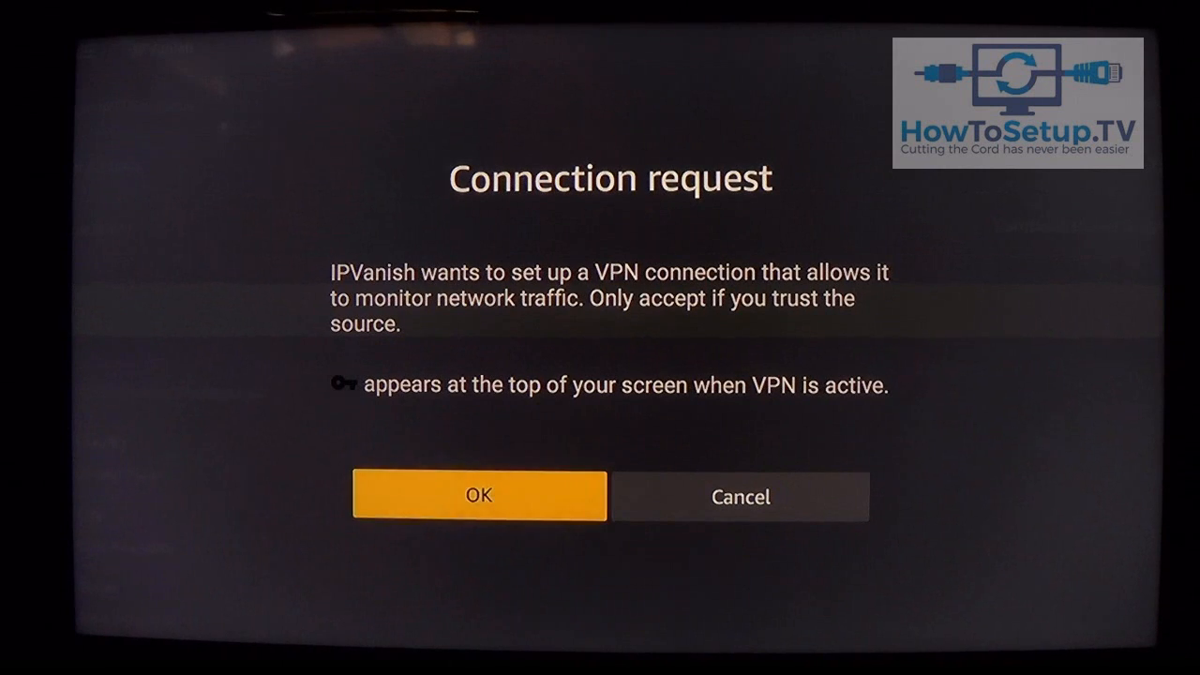
pyautogui.click(478, 496)
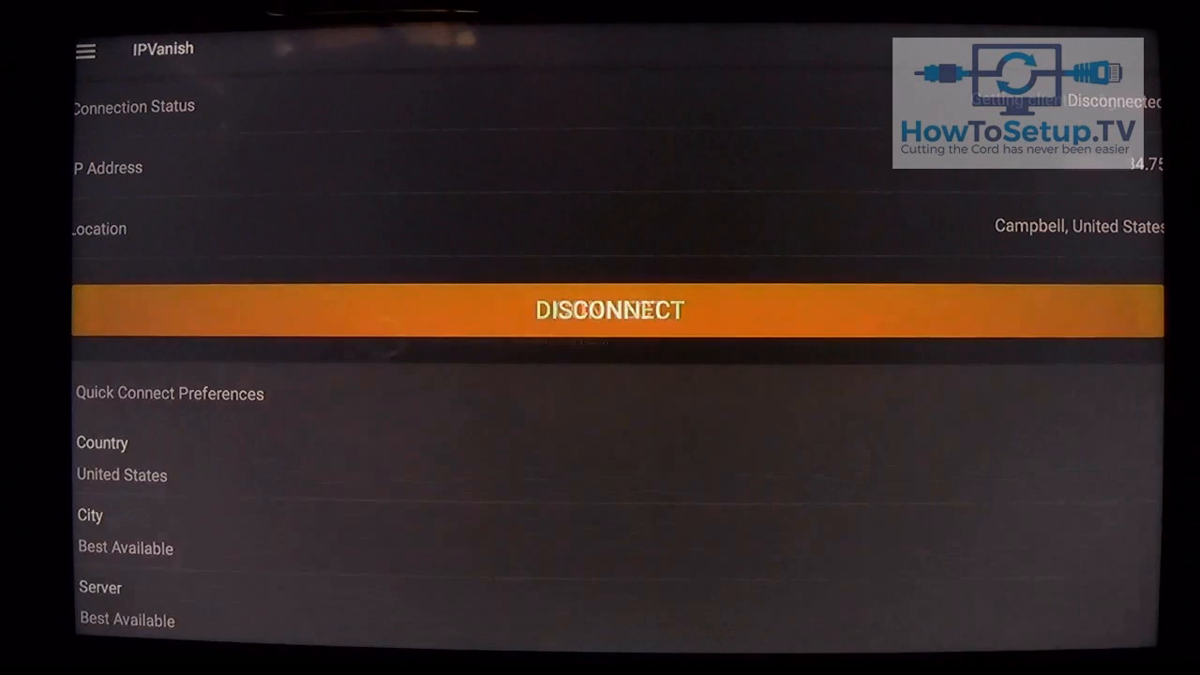
pyautogui.click(608, 311)
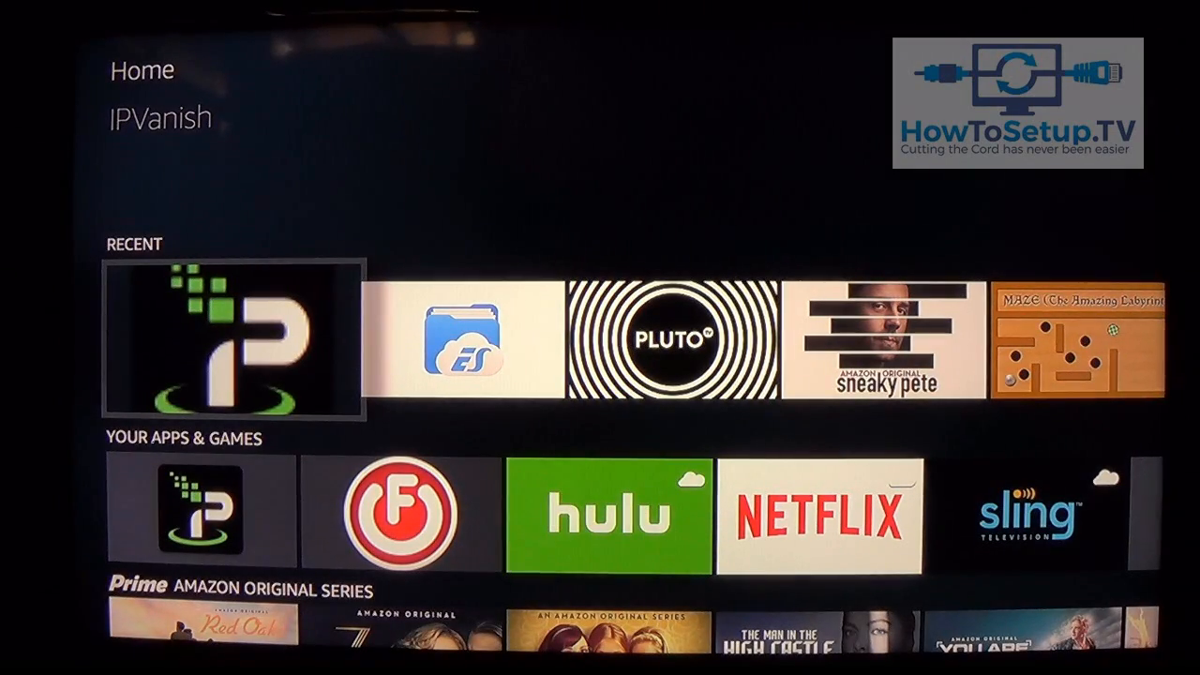
pyautogui.click(232, 341)
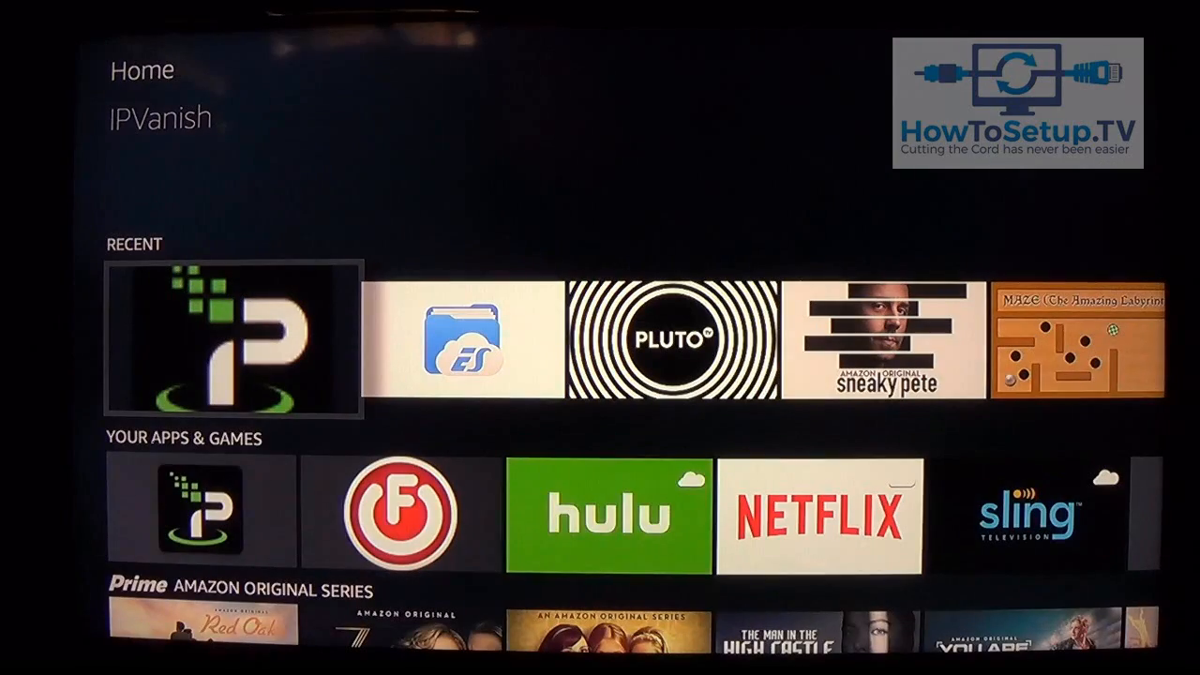
pyautogui.scroll(-3)
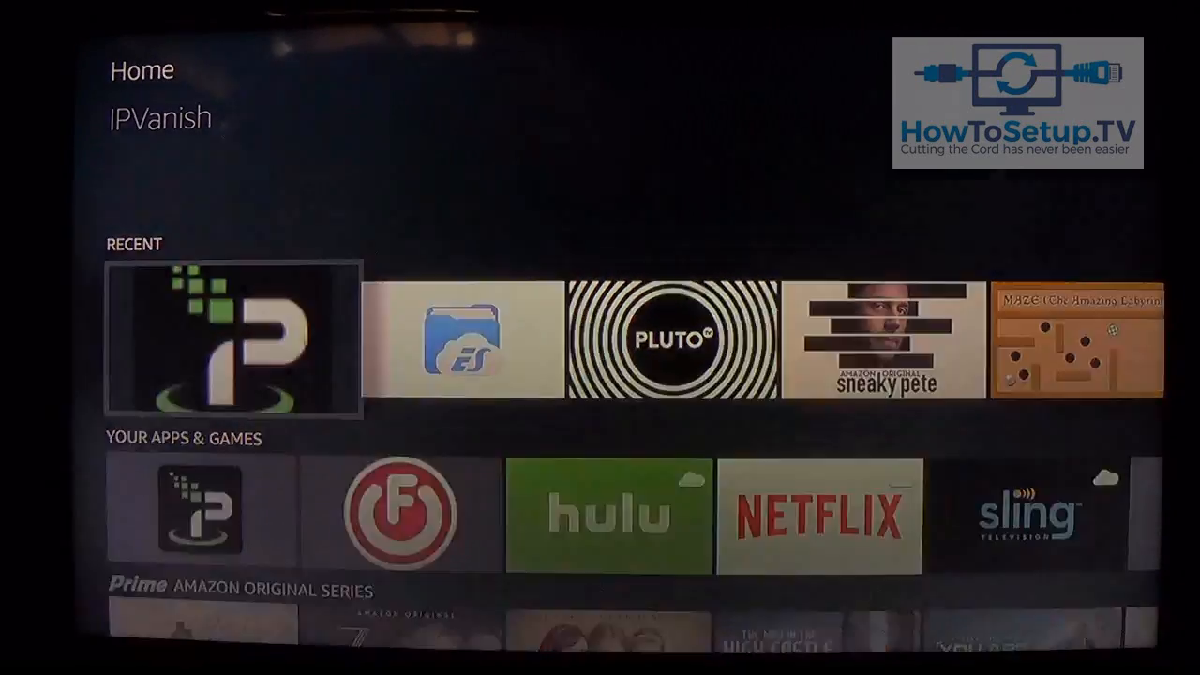
pyautogui.click(233, 340)
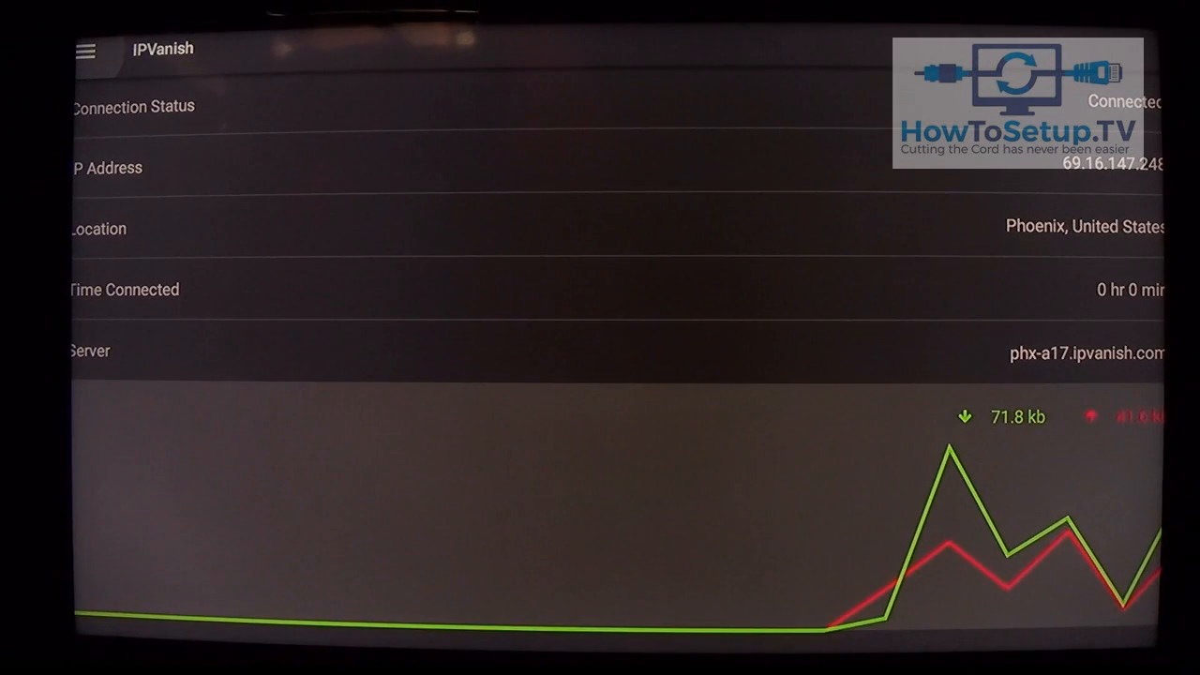
pyautogui.press('Home')
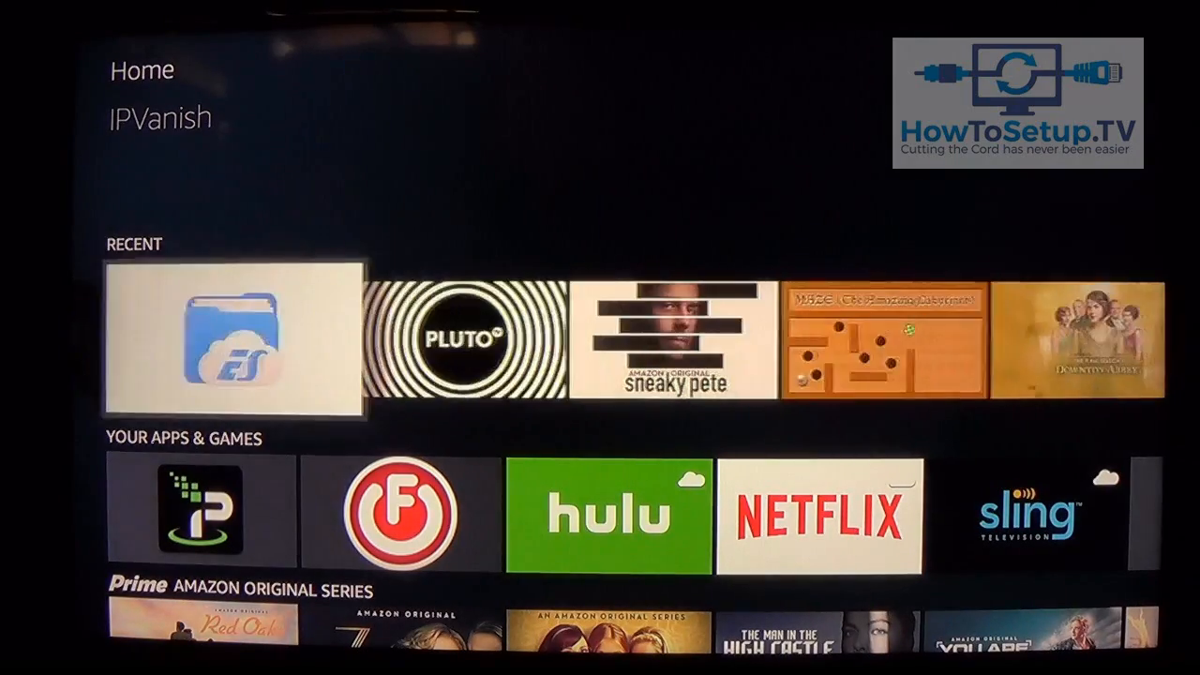
pyautogui.scroll(-3)
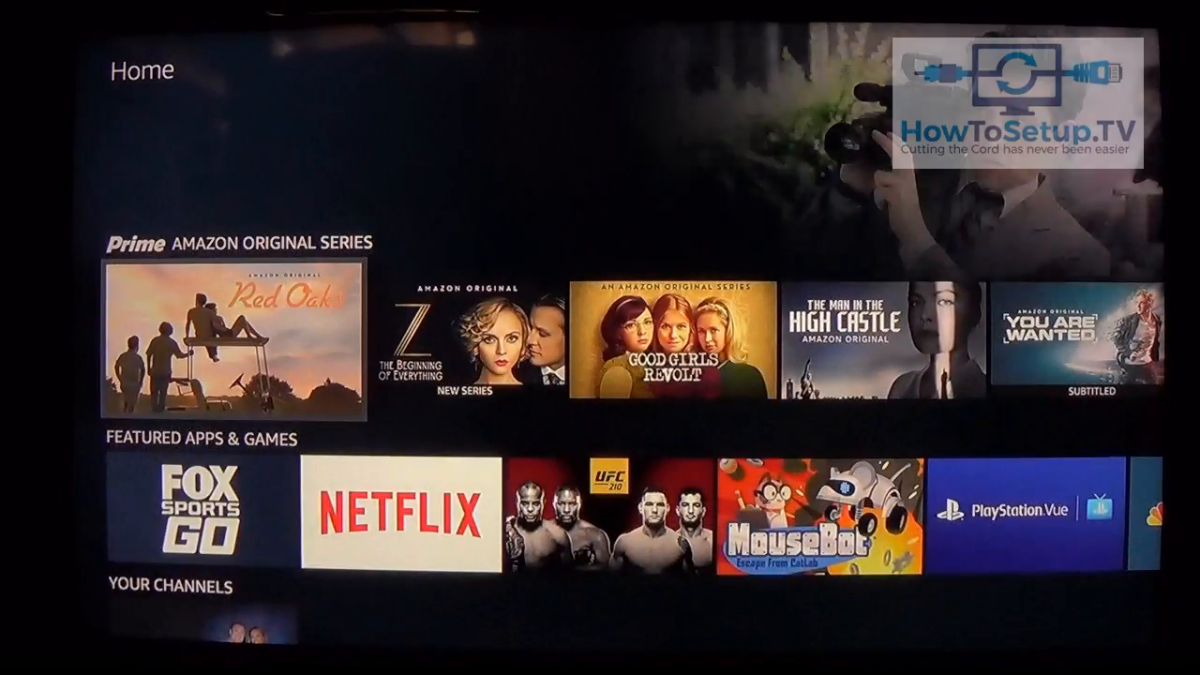